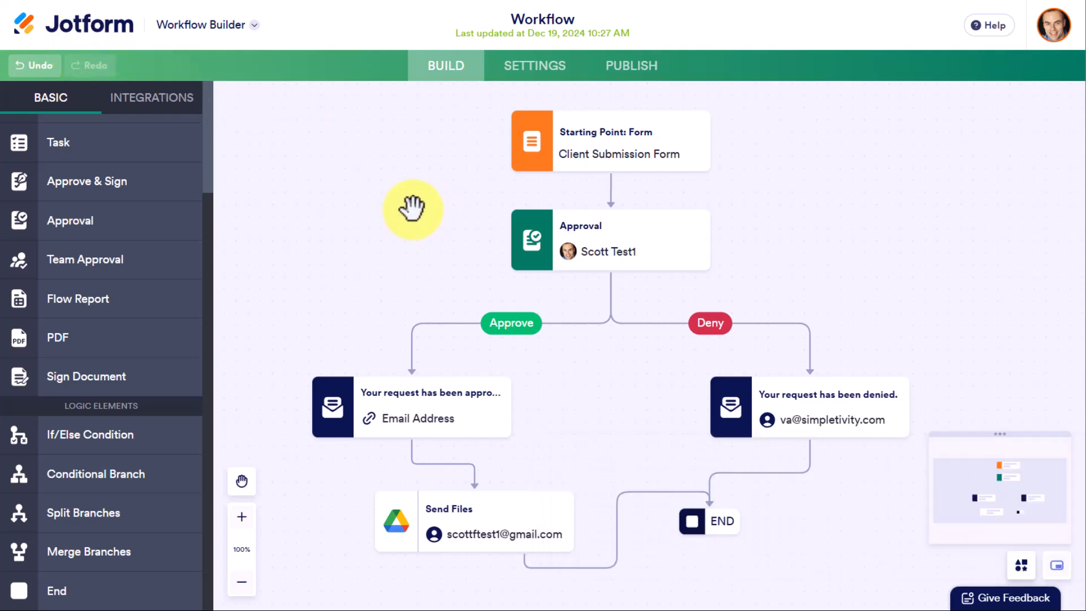
{"action": "mouse_move", "coordinate": [848, 264]}
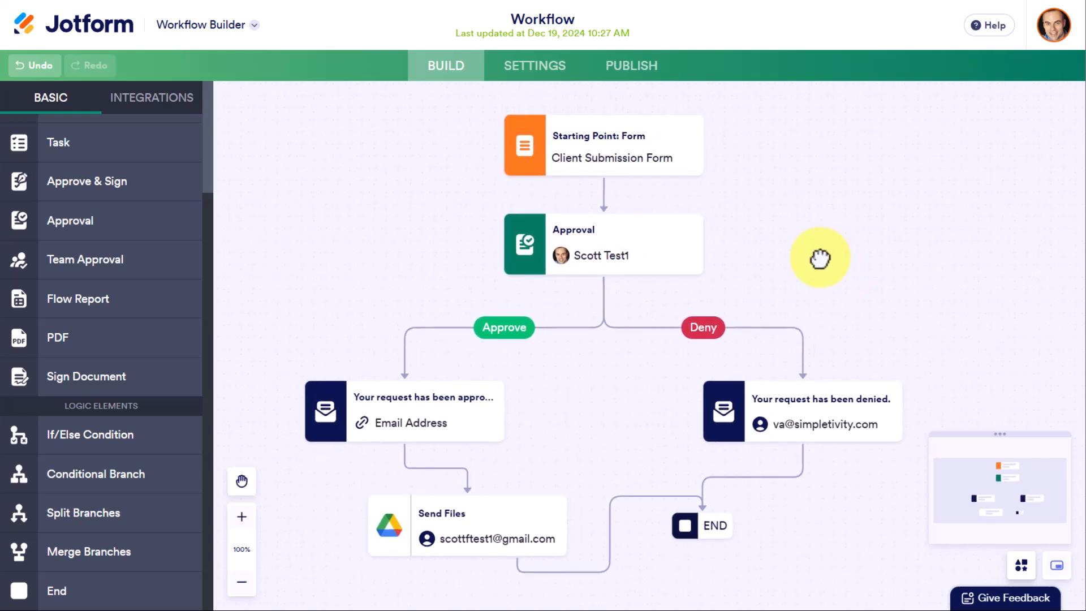
{"action": "mouse_move", "coordinate": [728, 149]}
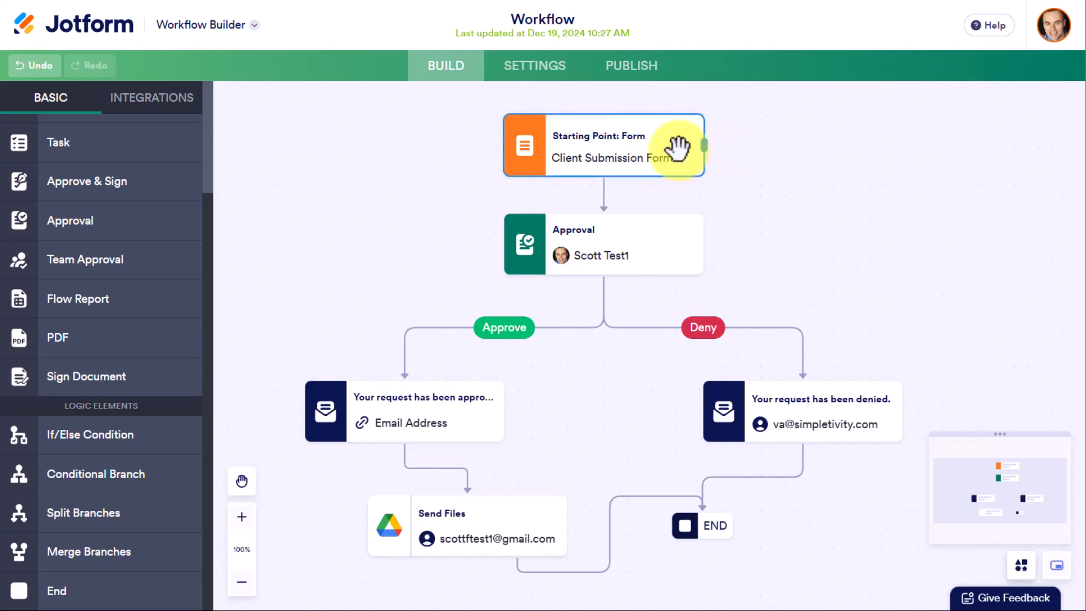
{"action": "mouse_move", "coordinate": [547, 344]}
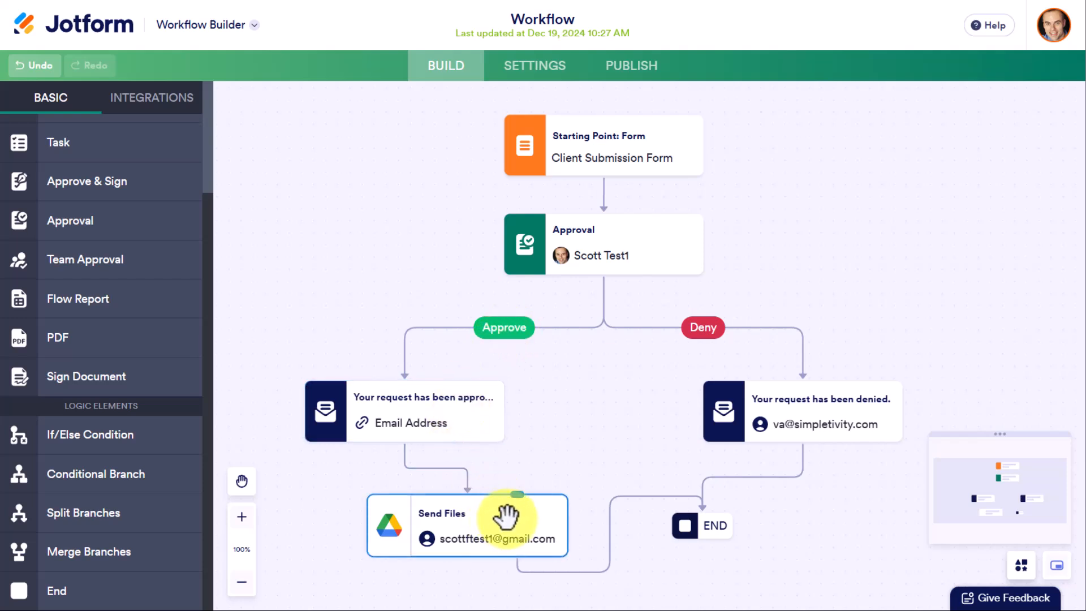
{"action": "mouse_move", "coordinate": [612, 422]}
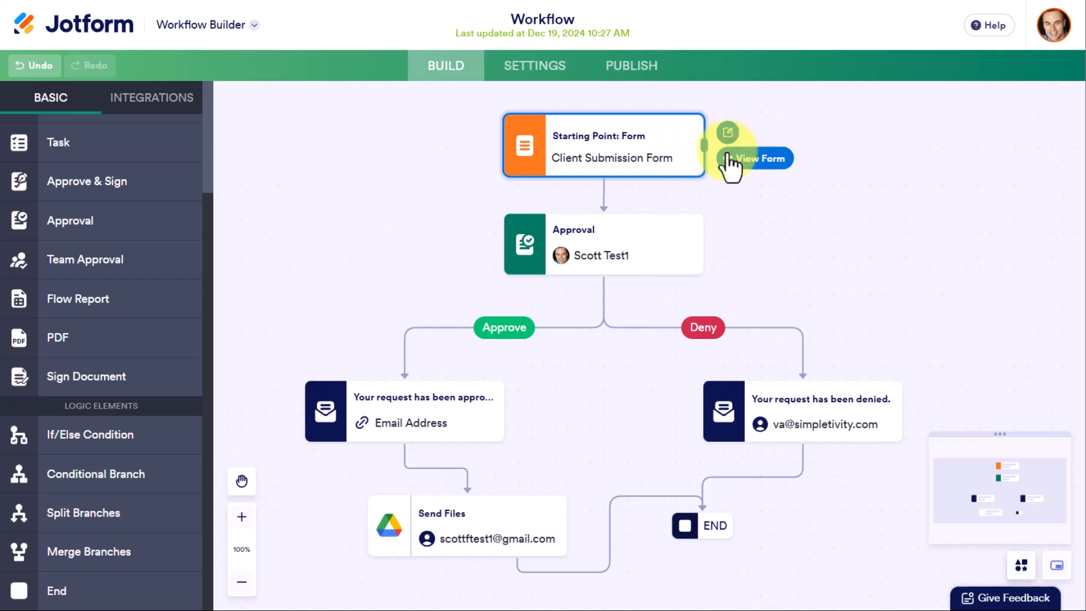
- Preview and scroll through the form that starts the workflow
{"action": "left_click", "coordinate": [753, 158]}
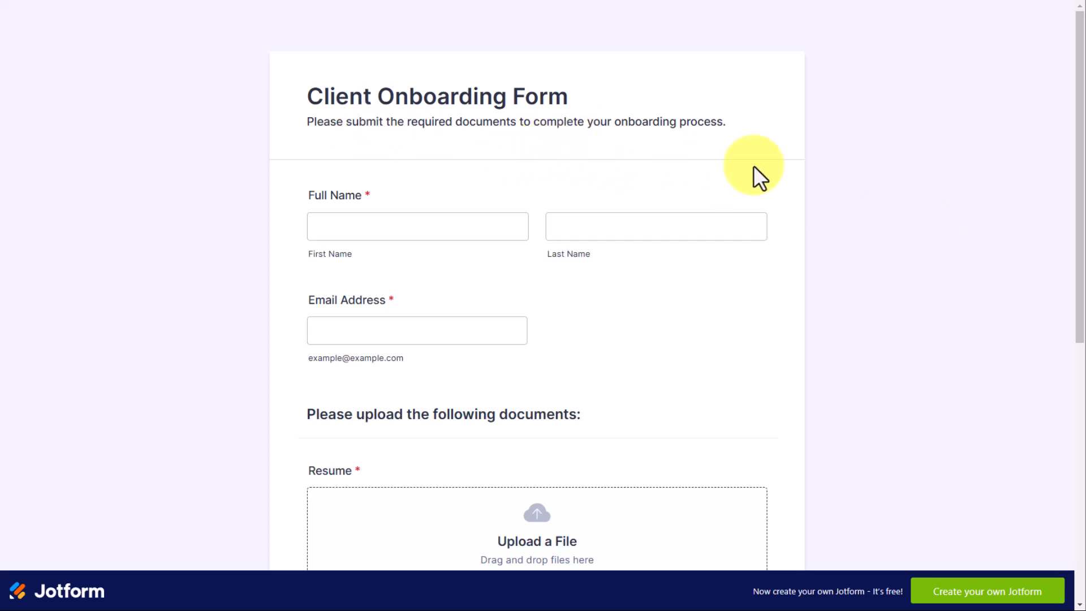
{"action": "scroll", "scroll_direction": "down", "scroll_amount": 3}
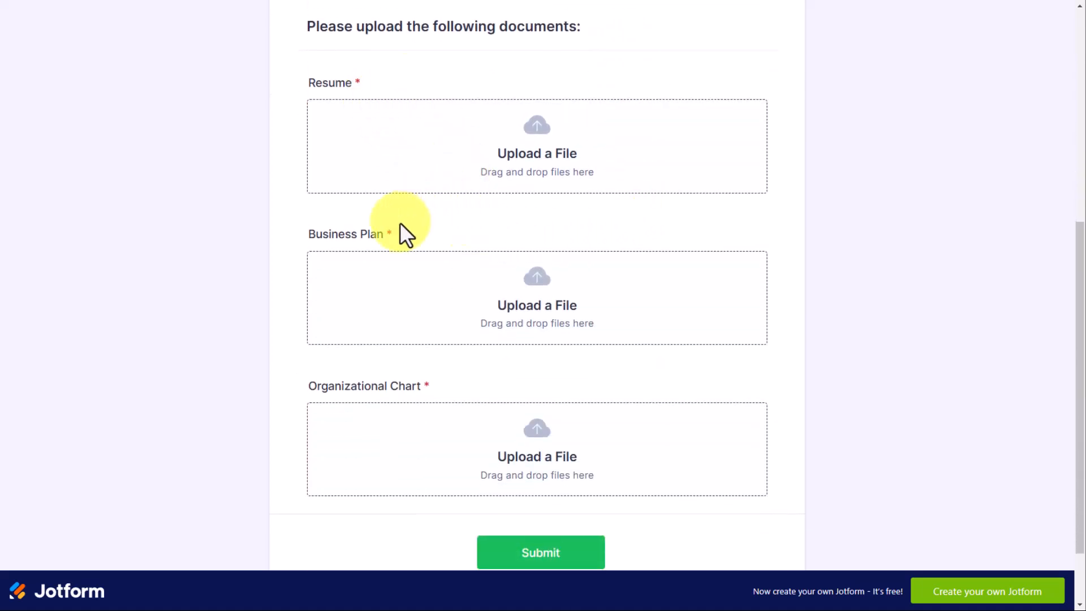
{"action": "mouse_move", "coordinate": [476, 380]}
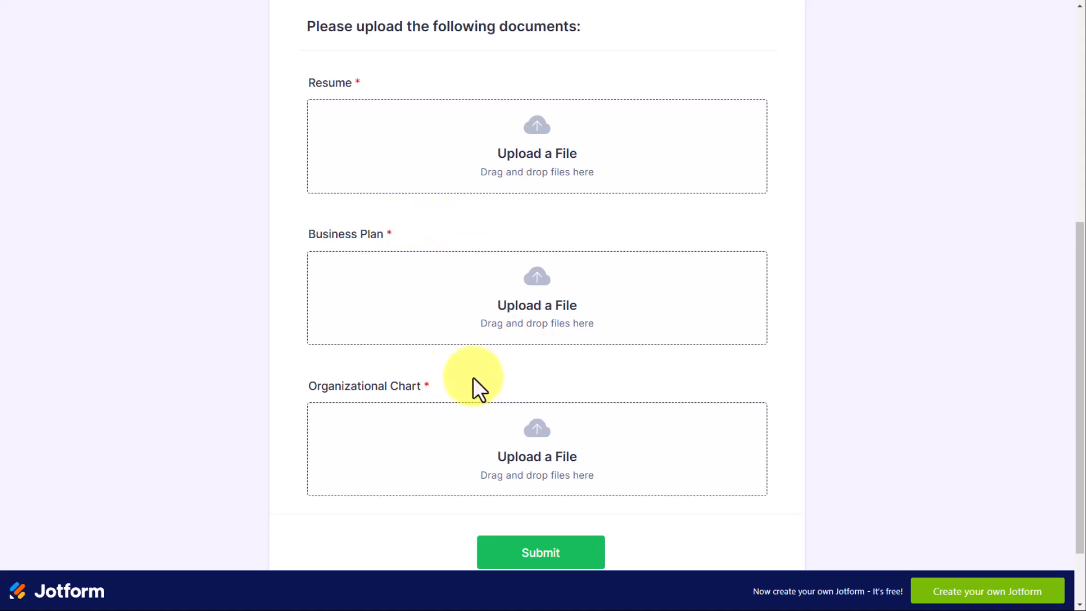
{"action": "scroll", "scroll_direction": "up", "scroll_amount": 3}
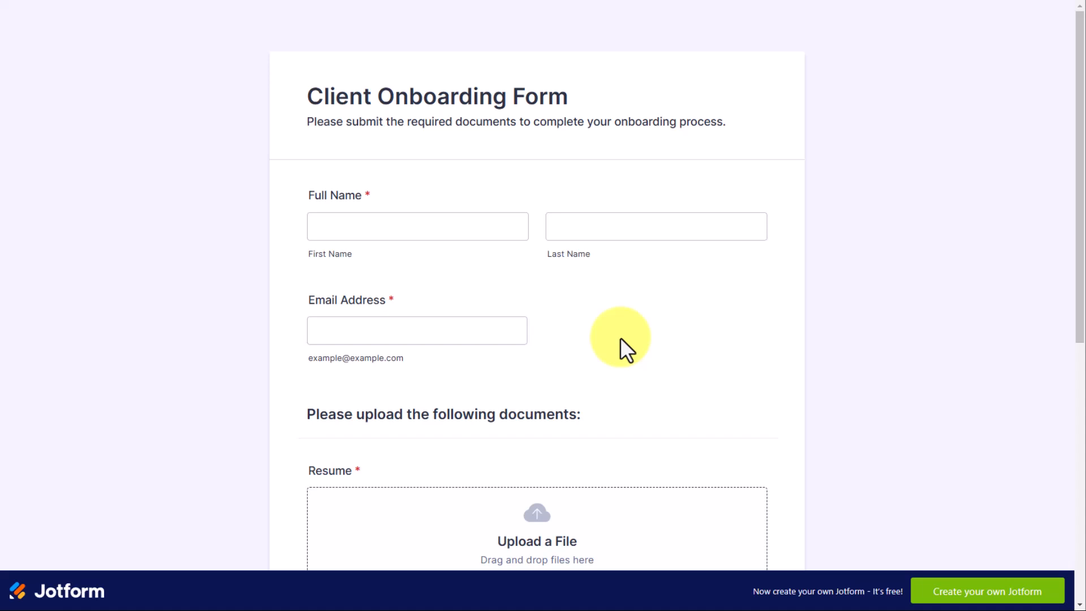
{"action": "scroll", "scroll_direction": "down", "scroll_amount": 3}
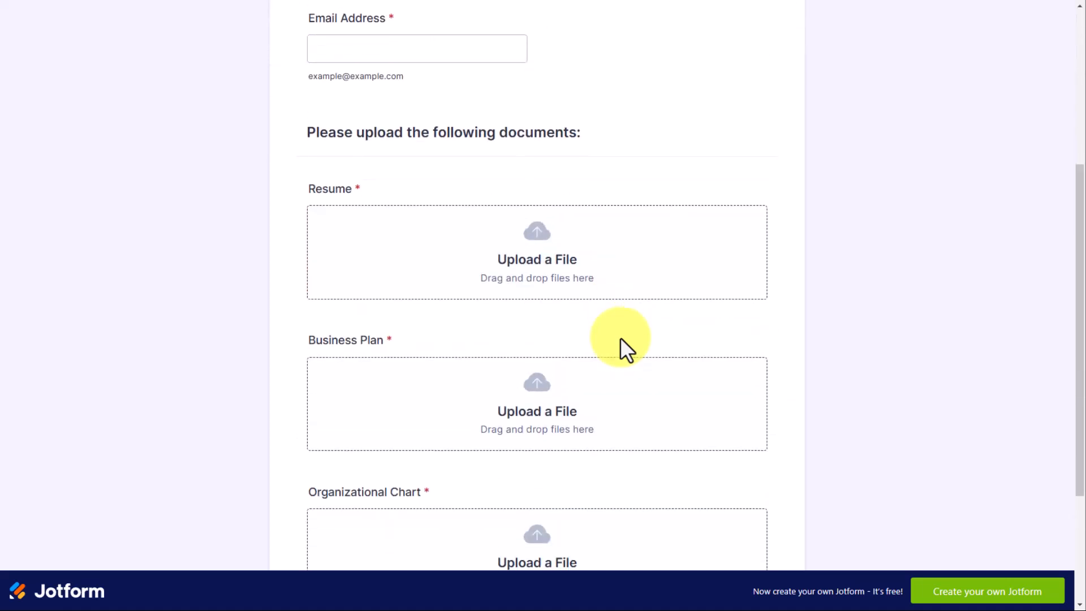
{"action": "scroll", "scroll_direction": "down", "scroll_amount": 3}
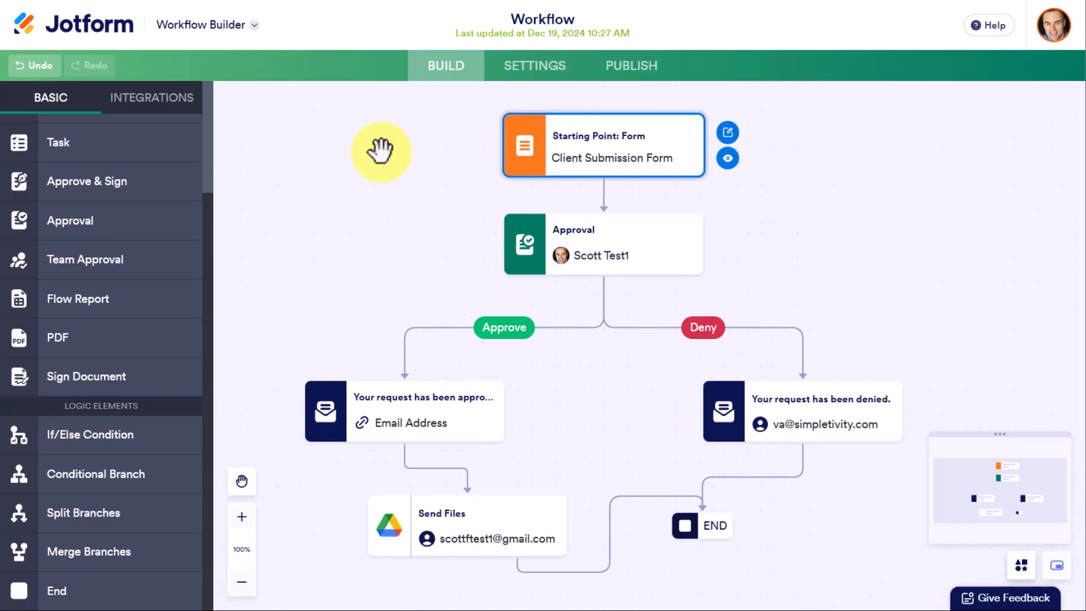
{"action": "mouse_move", "coordinate": [329, 148]}
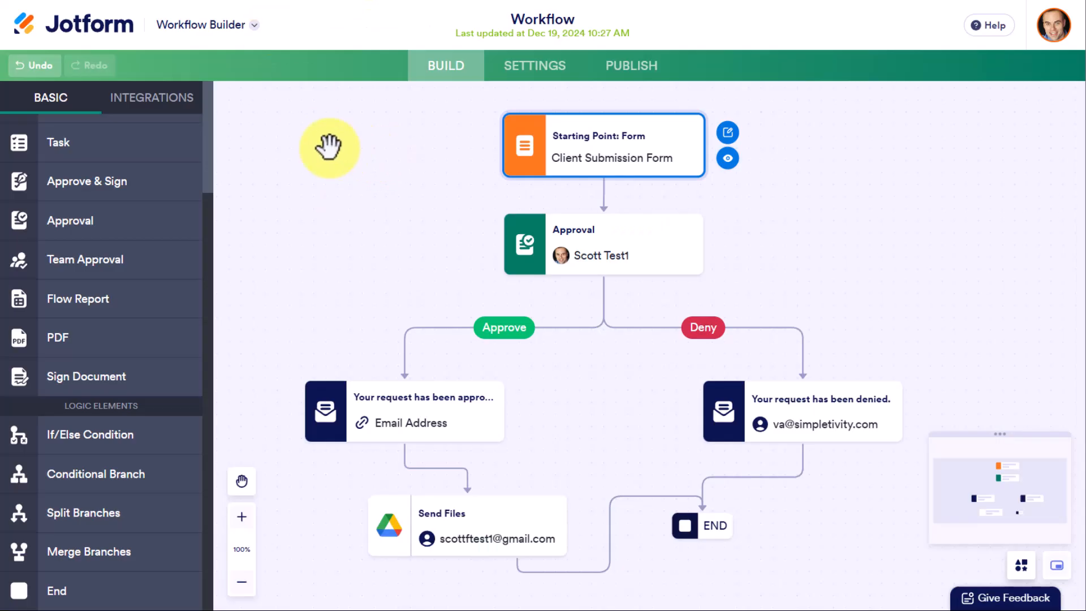
- Browse the integrations list, including Airtable, Asana, Dropbox and HubSpot
{"action": "left_click", "coordinate": [152, 97]}
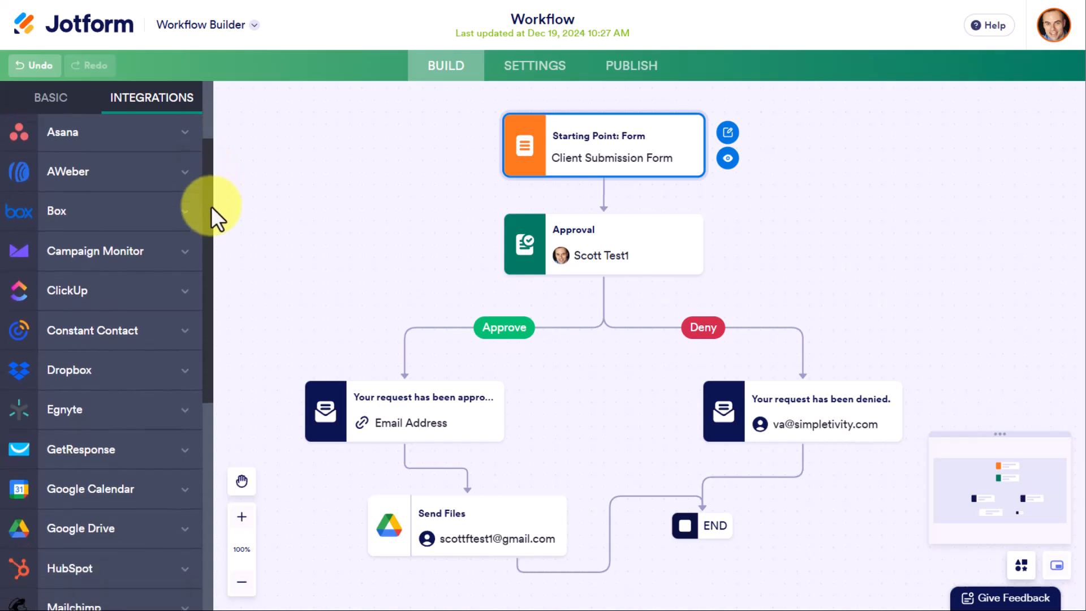
{"action": "scroll", "scroll_direction": "down", "scroll_amount": 3}
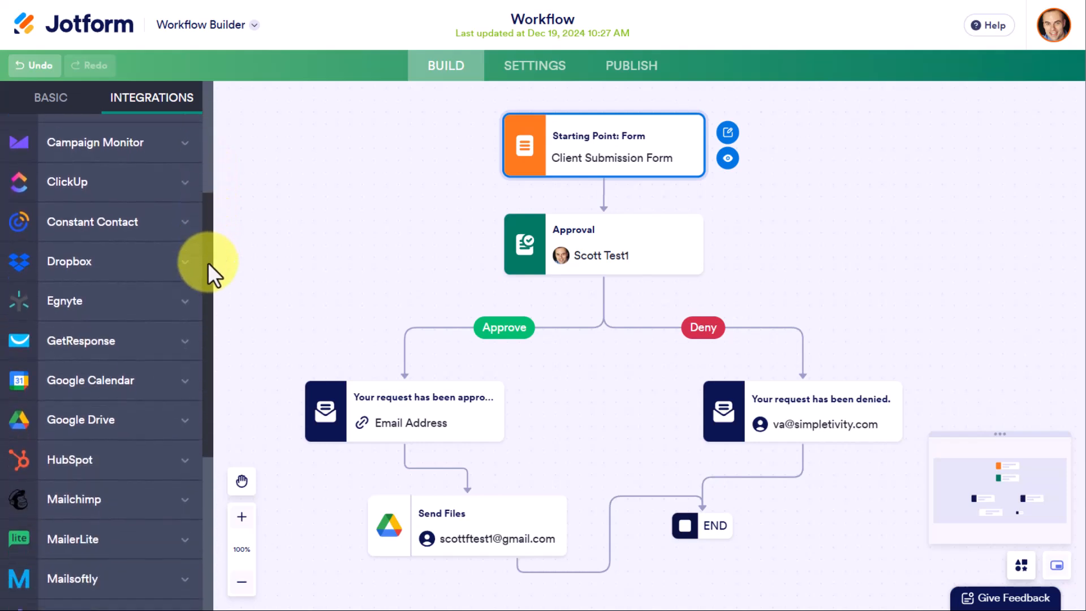
{"action": "scroll", "scroll_direction": "down", "scroll_amount": 3}
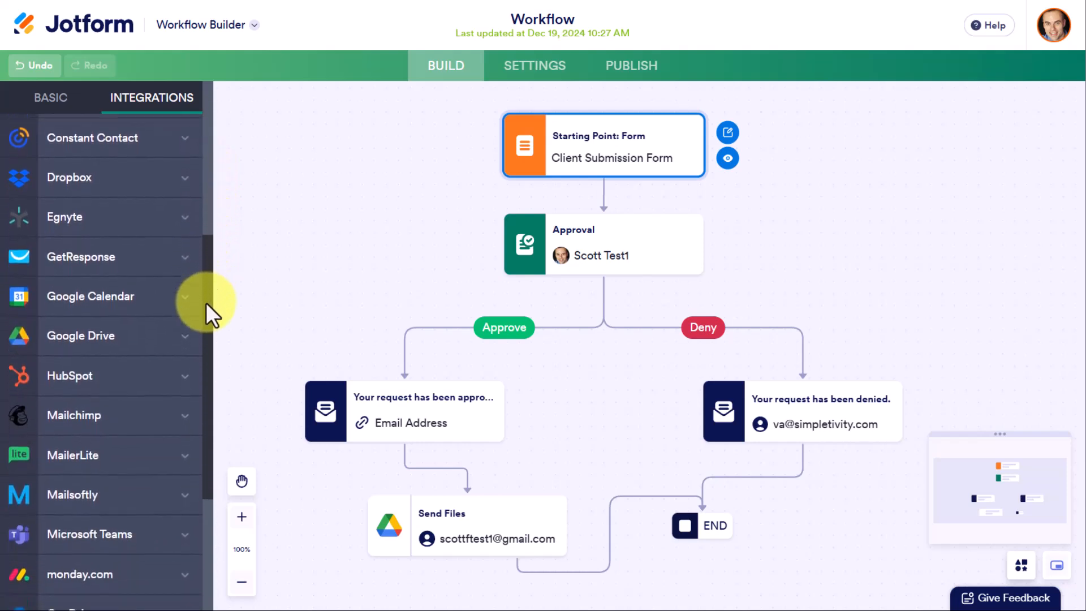
{"action": "scroll", "scroll_direction": "down", "scroll_amount": 3}
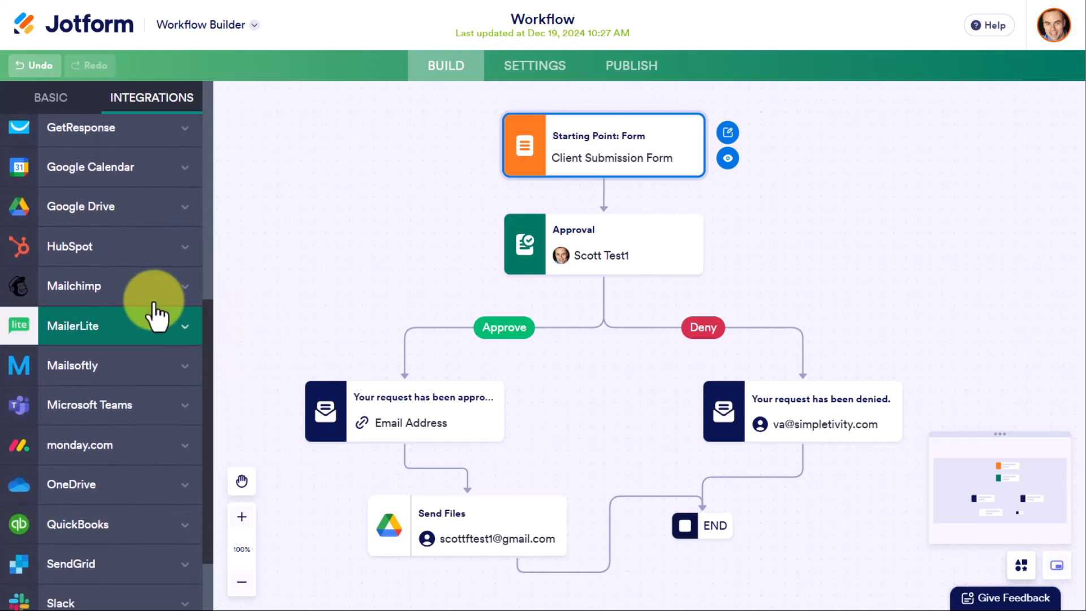
{"action": "mouse_move", "coordinate": [211, 341]}
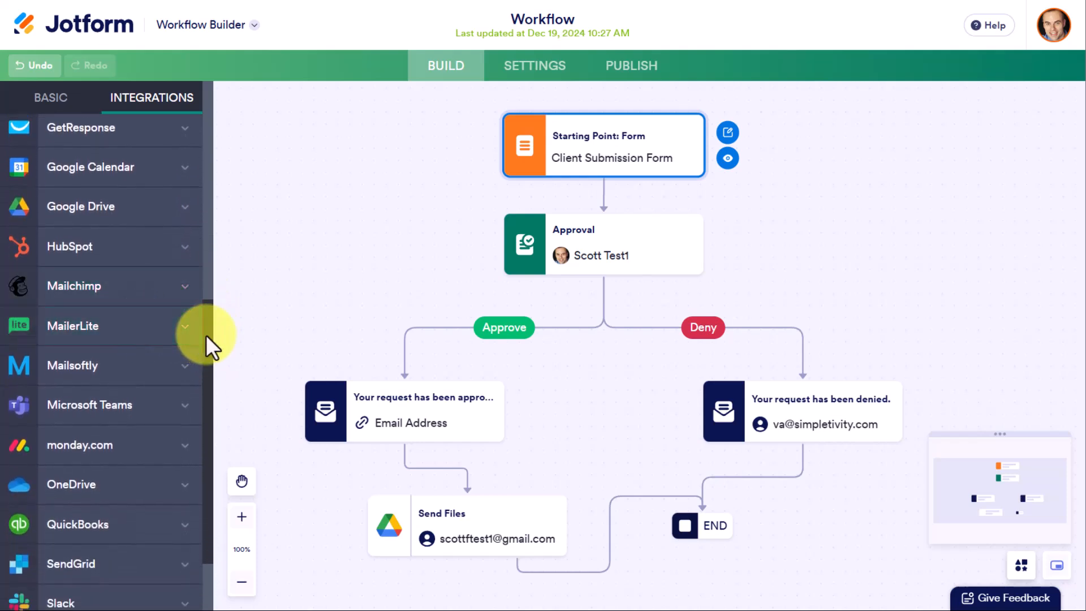
{"action": "scroll", "scroll_direction": "down", "scroll_amount": 3}
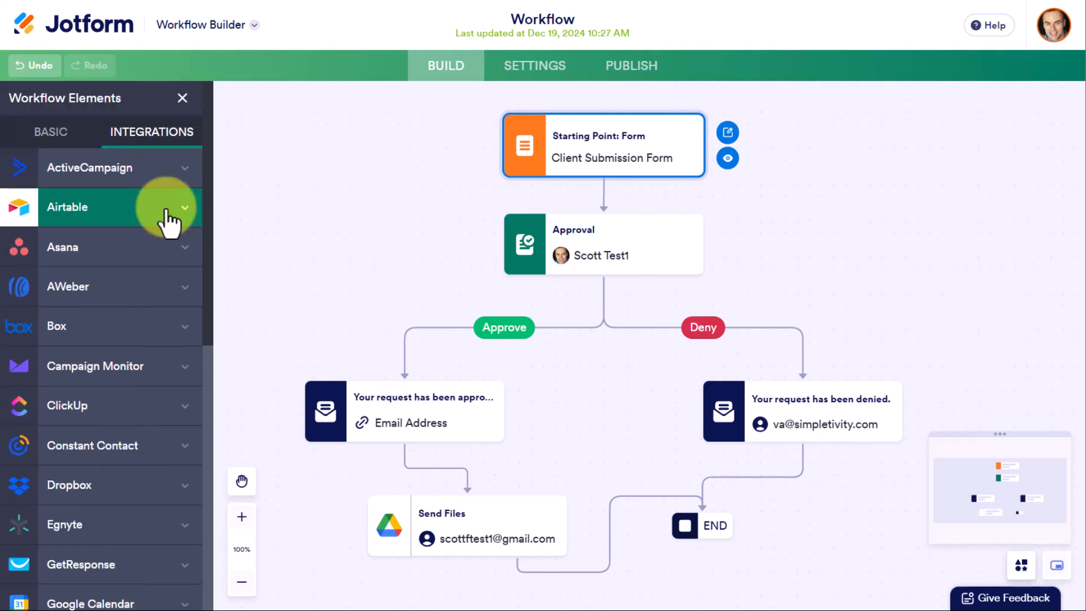
{"action": "mouse_move", "coordinate": [132, 429]}
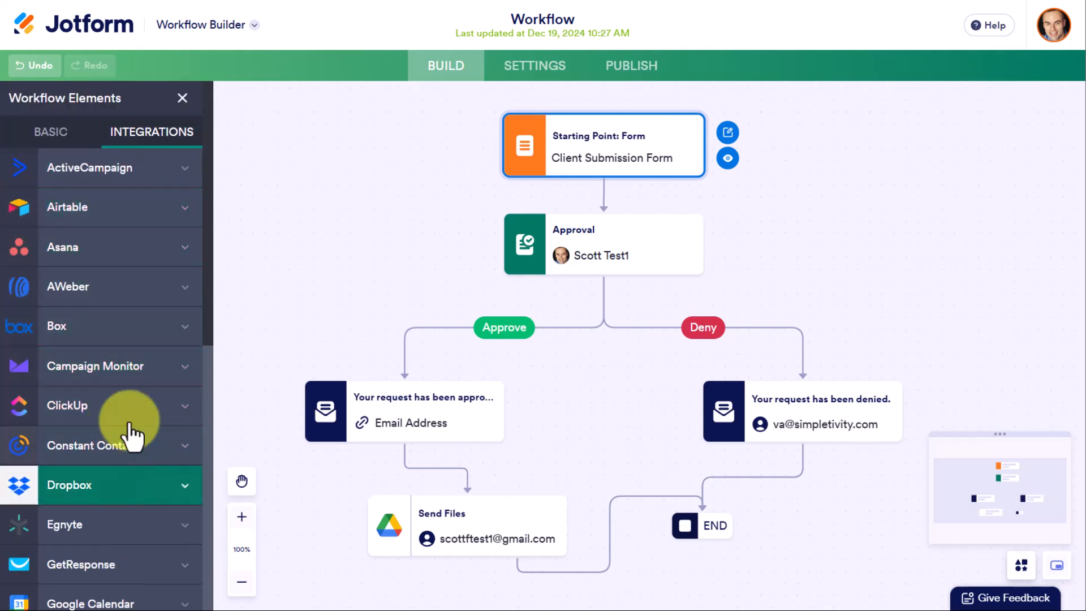
{"action": "mouse_move", "coordinate": [430, 238]}
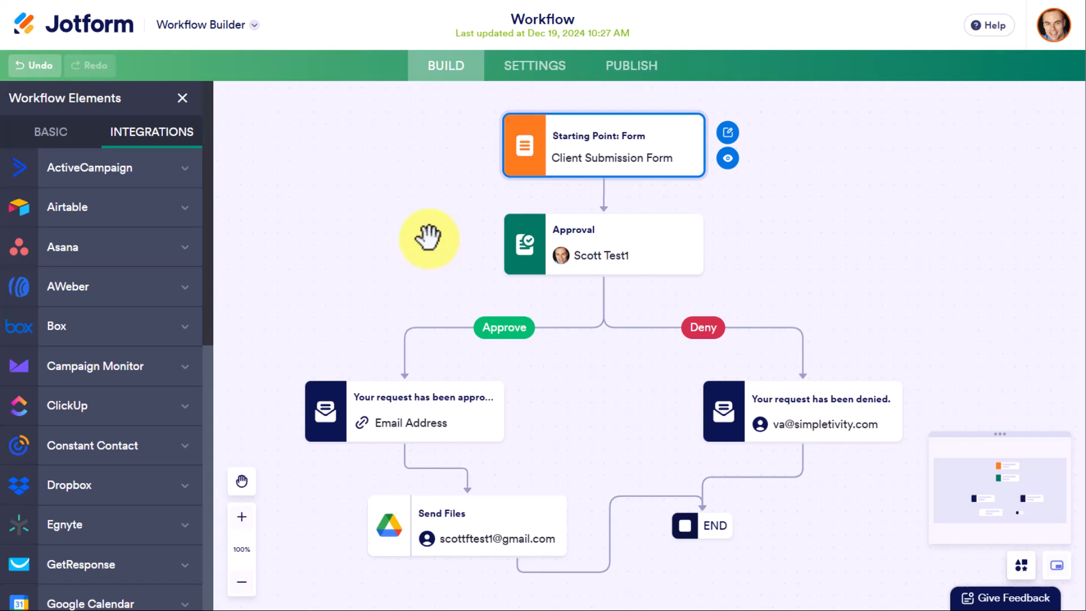
{"action": "mouse_move", "coordinate": [434, 231]}
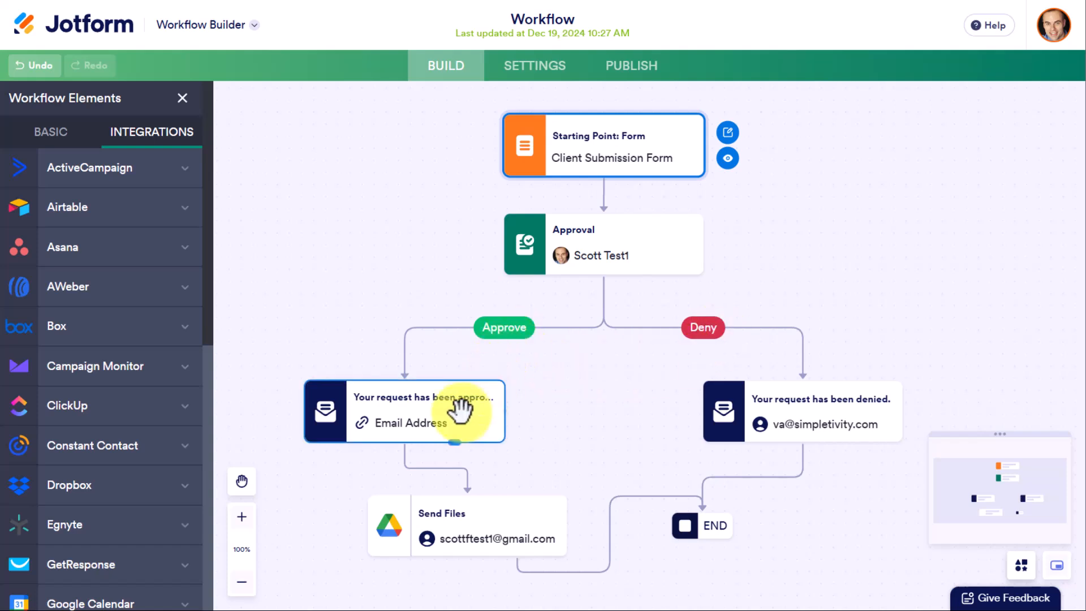
{"action": "mouse_move", "coordinate": [409, 326]}
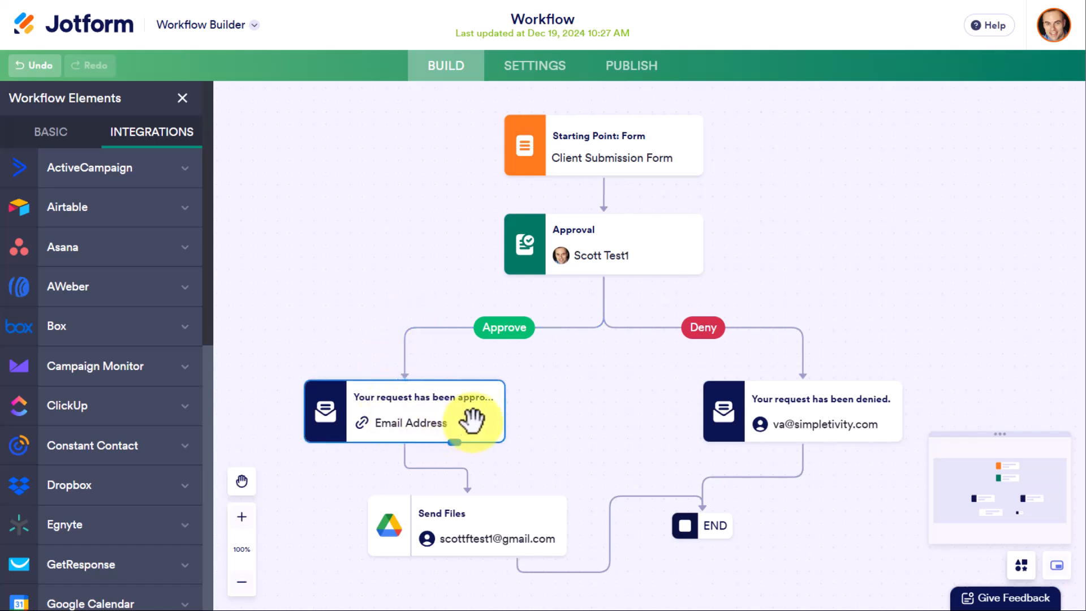
{"action": "mouse_move", "coordinate": [510, 516]}
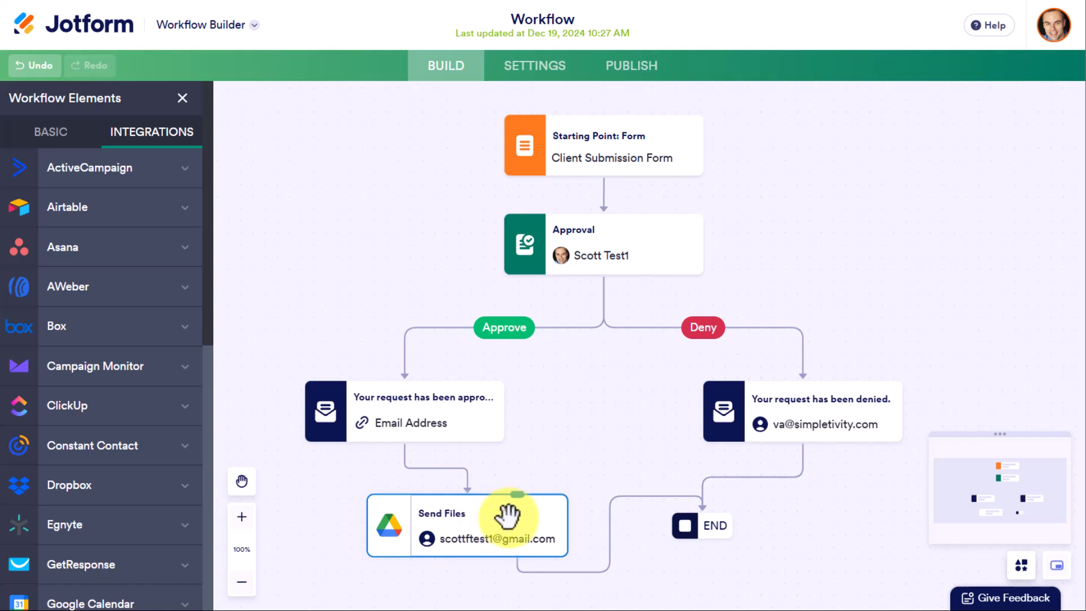
{"action": "mouse_move", "coordinate": [597, 446]}
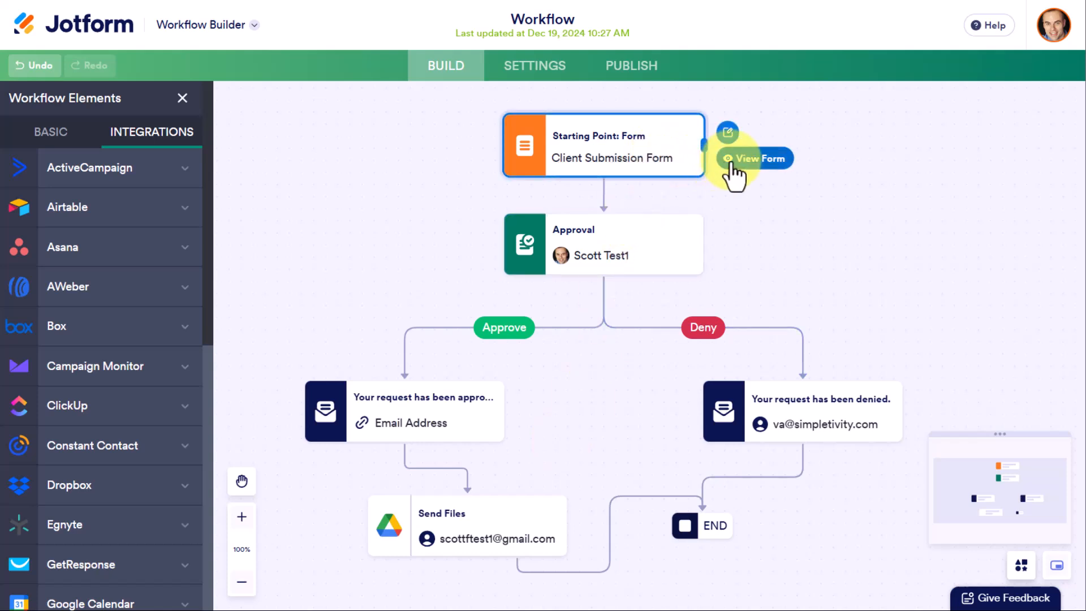
{"action": "left_click", "coordinate": [752, 158]}
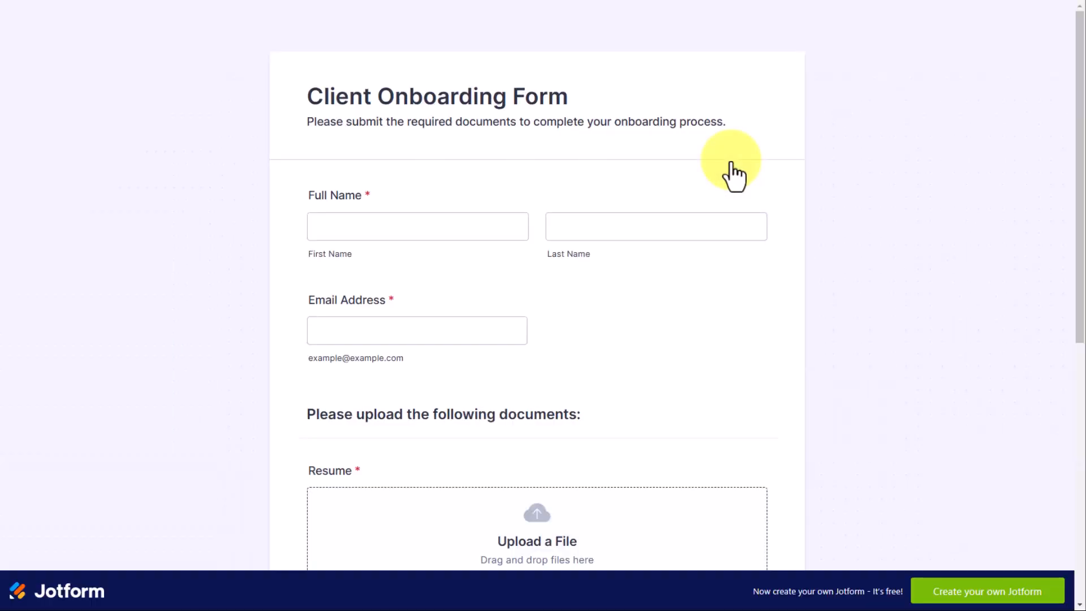
{"action": "scroll", "scroll_direction": "down", "scroll_amount": 3}
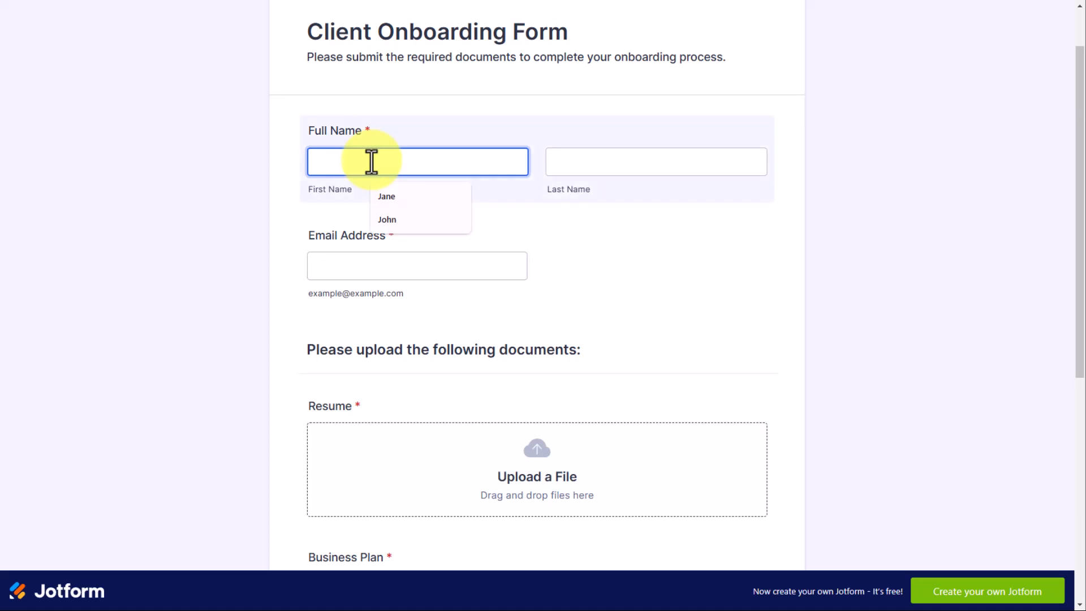
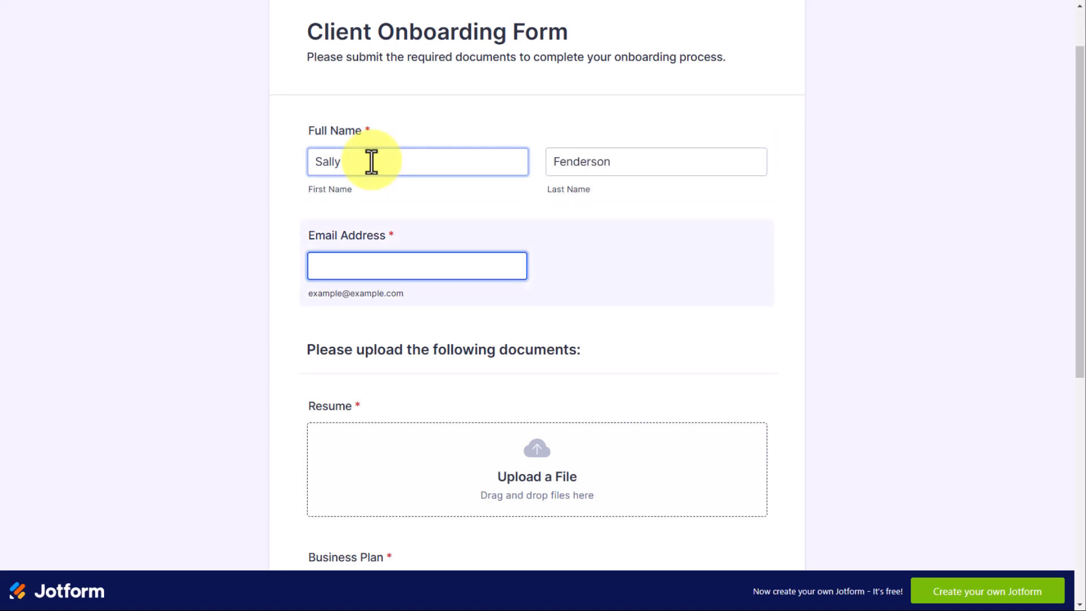
{"action": "type", "text": "sf"}
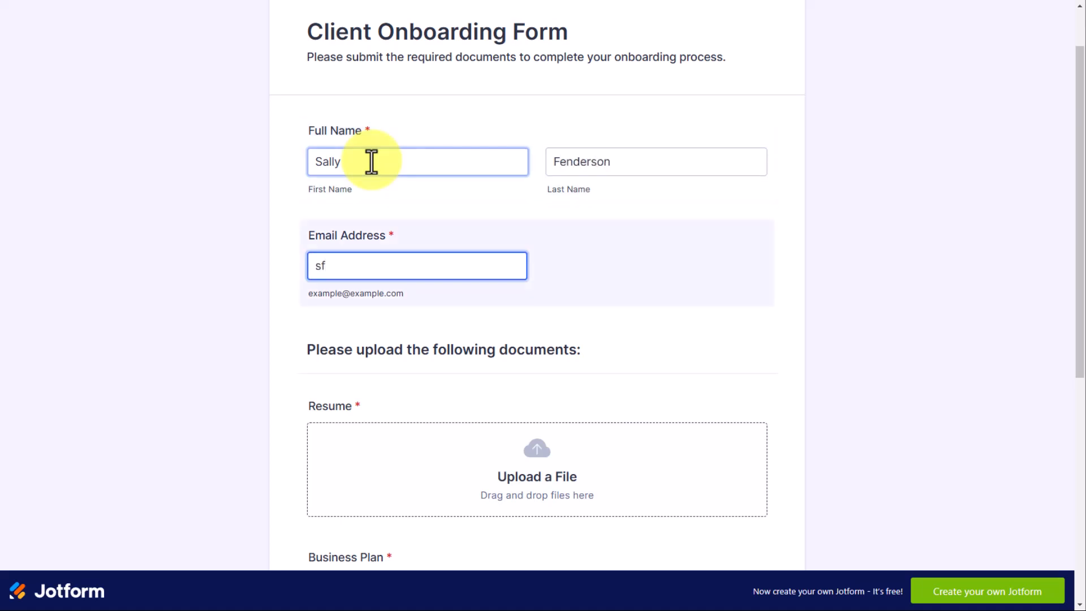
{"action": "type", "text": "@example.com"}
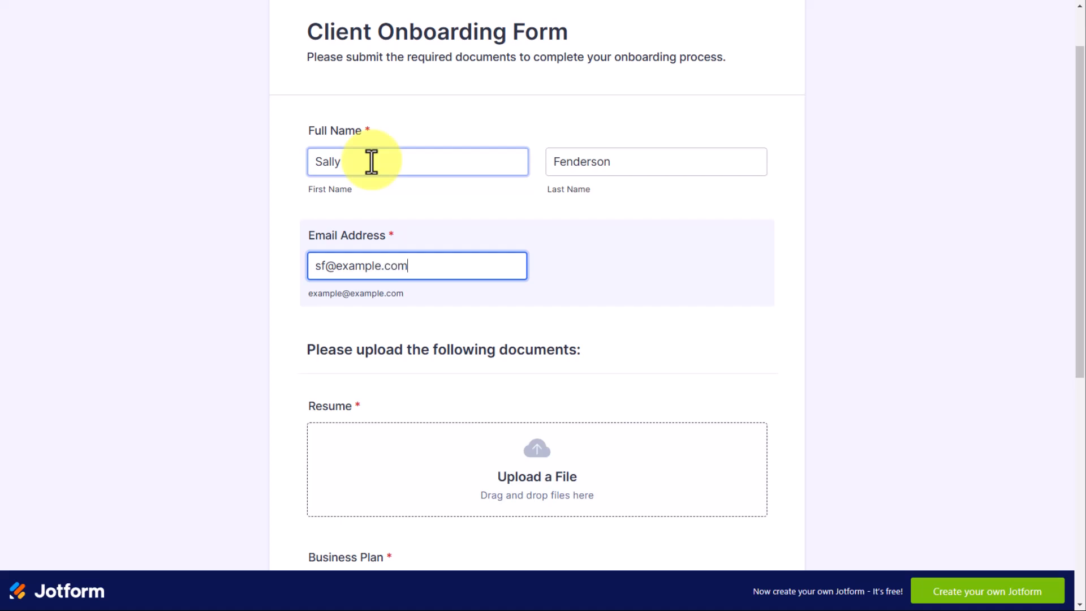
{"action": "scroll", "scroll_direction": "down", "scroll_amount": 3}
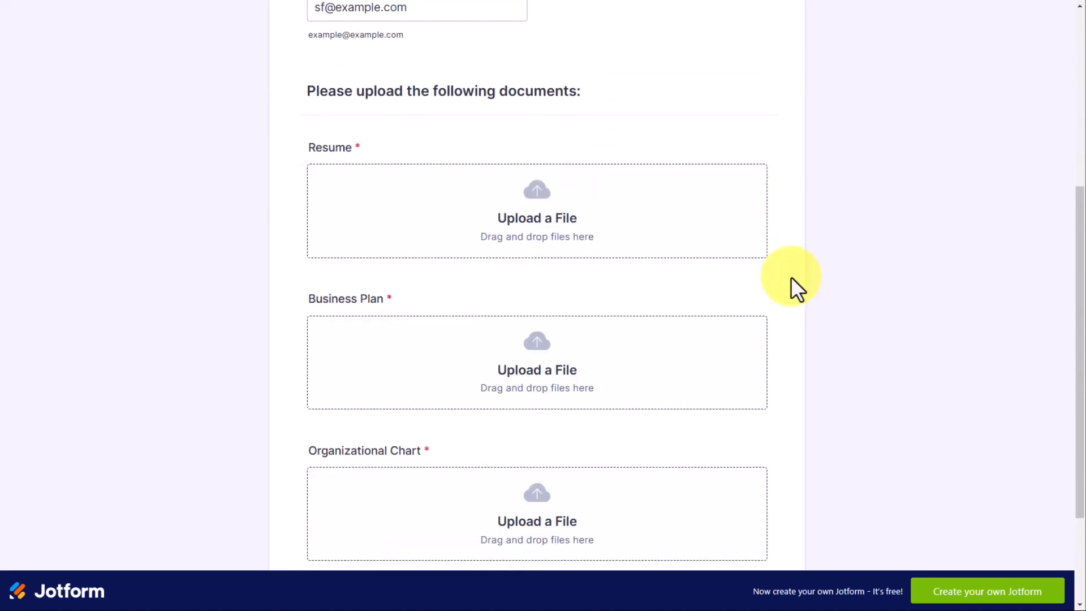
{"action": "scroll", "scroll_direction": "down", "scroll_amount": 3}
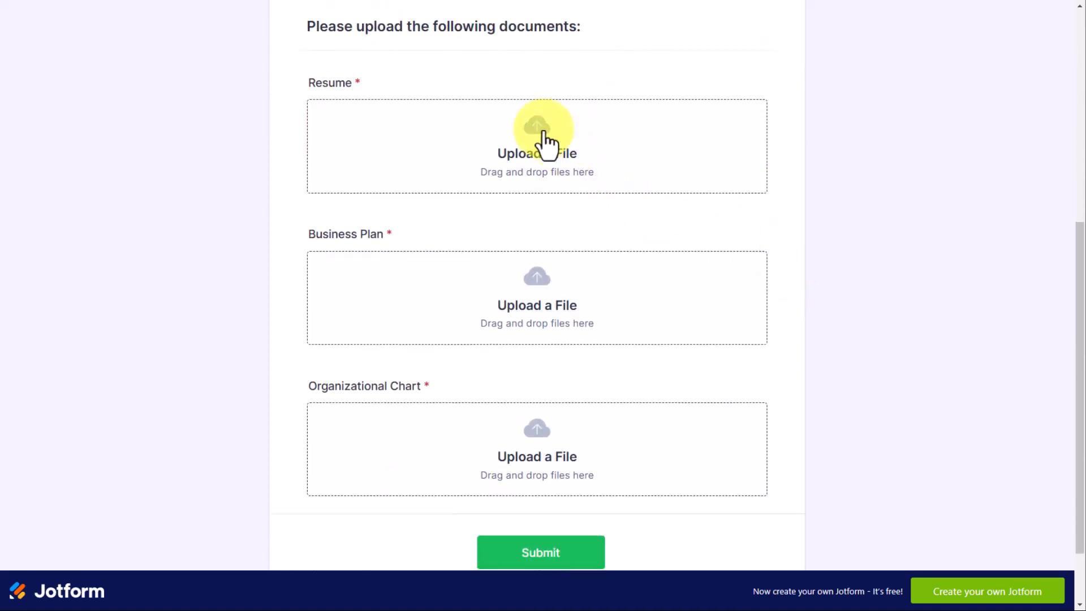
- Attach files to the Resume, Business Plan and Organizational Chart upload fields
{"action": "left_click", "coordinate": [537, 139]}
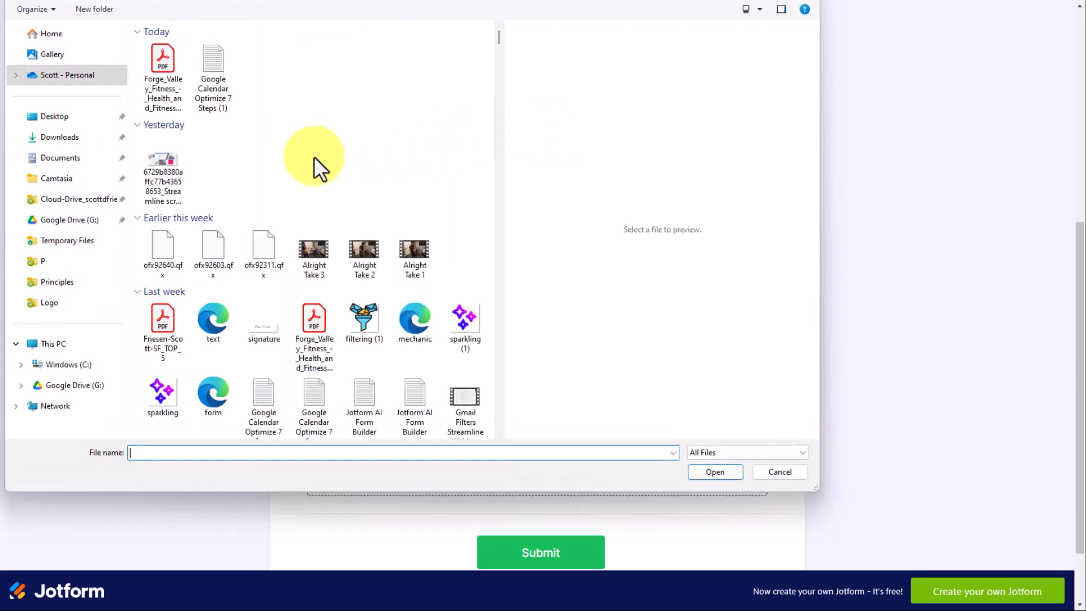
{"action": "left_click", "coordinate": [163, 66]}
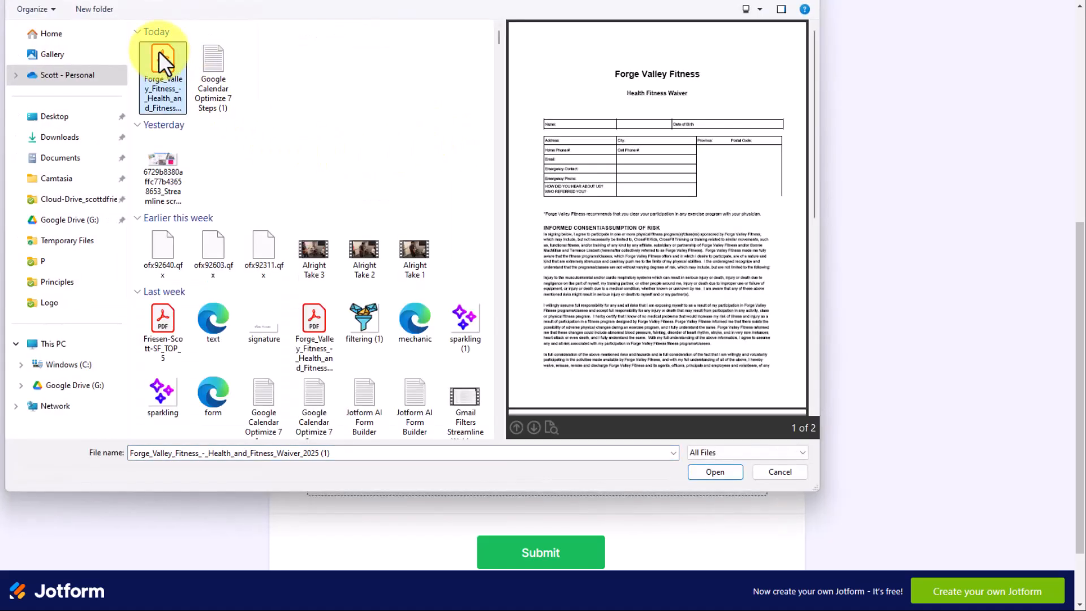
{"action": "left_click", "coordinate": [714, 471]}
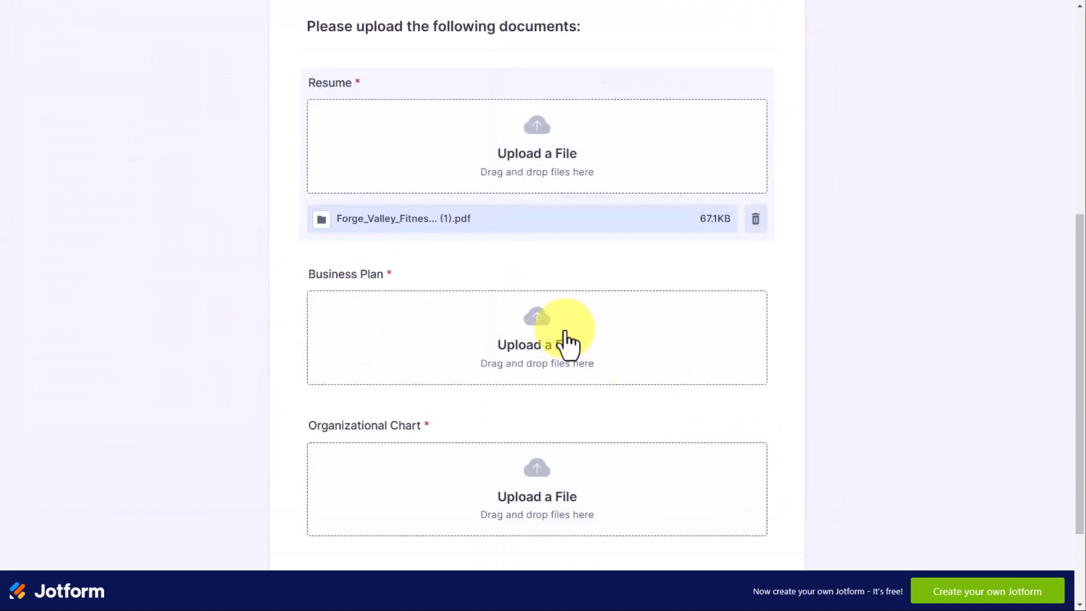
{"action": "left_click", "coordinate": [537, 345]}
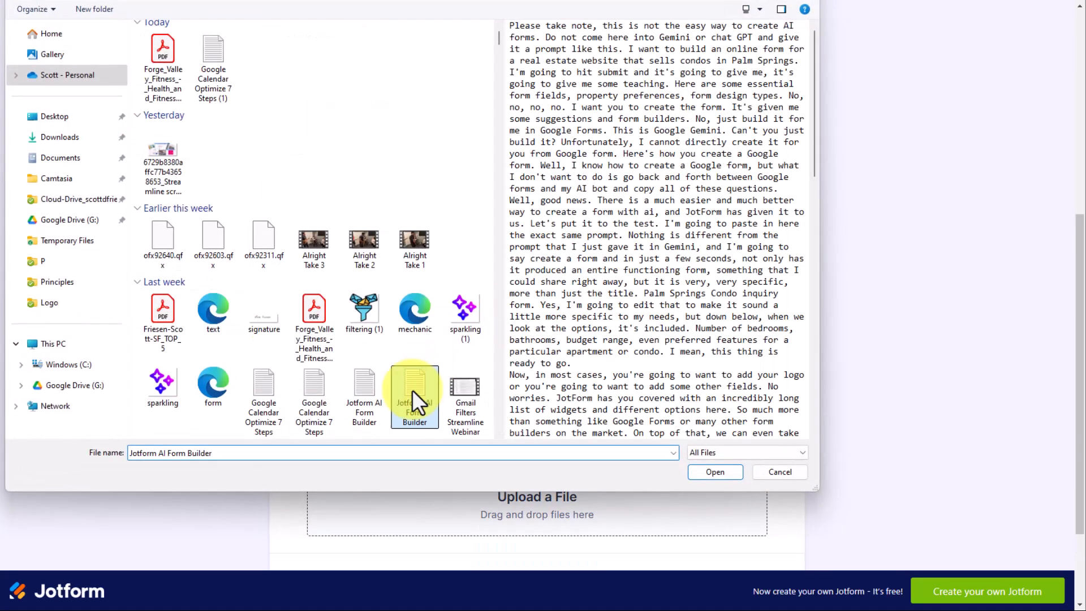
{"action": "left_click", "coordinate": [714, 472]}
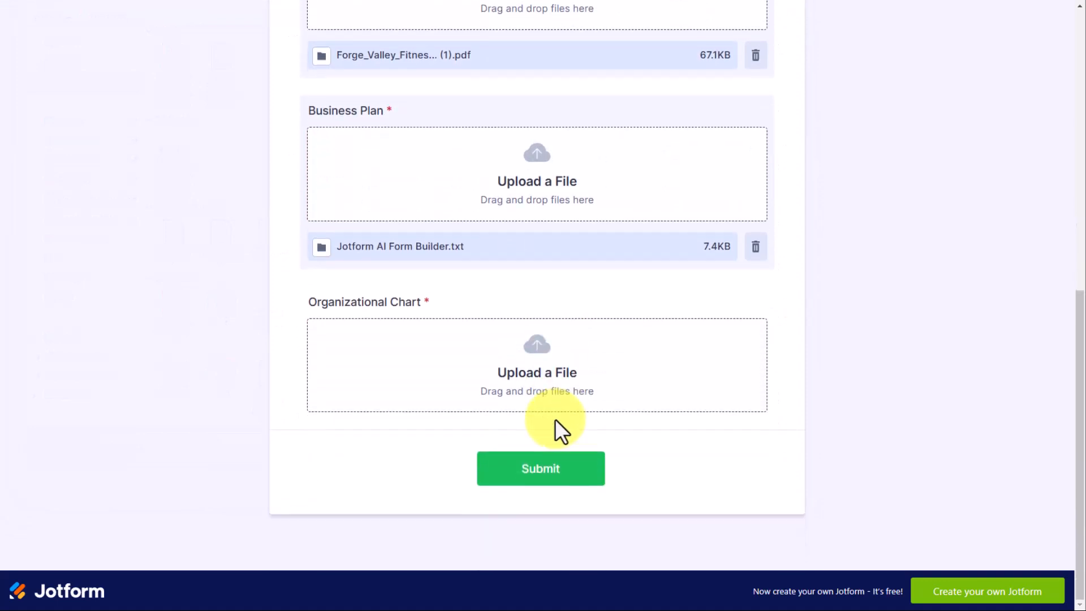
{"action": "left_click", "coordinate": [537, 373]}
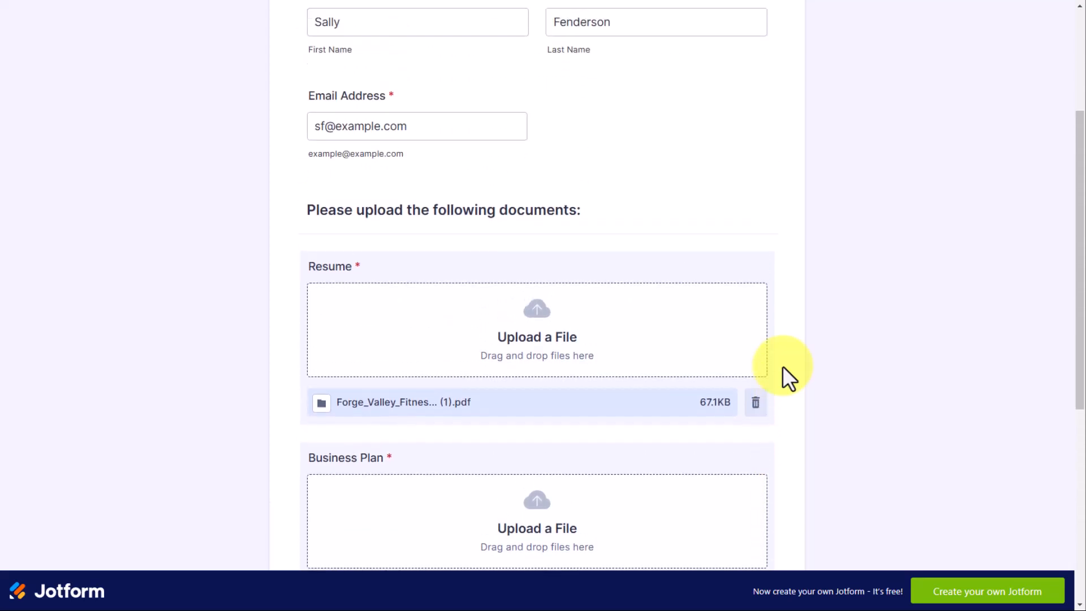
- Submit the completed client onboarding form
{"action": "scroll", "scroll_direction": "down", "scroll_amount": 3}
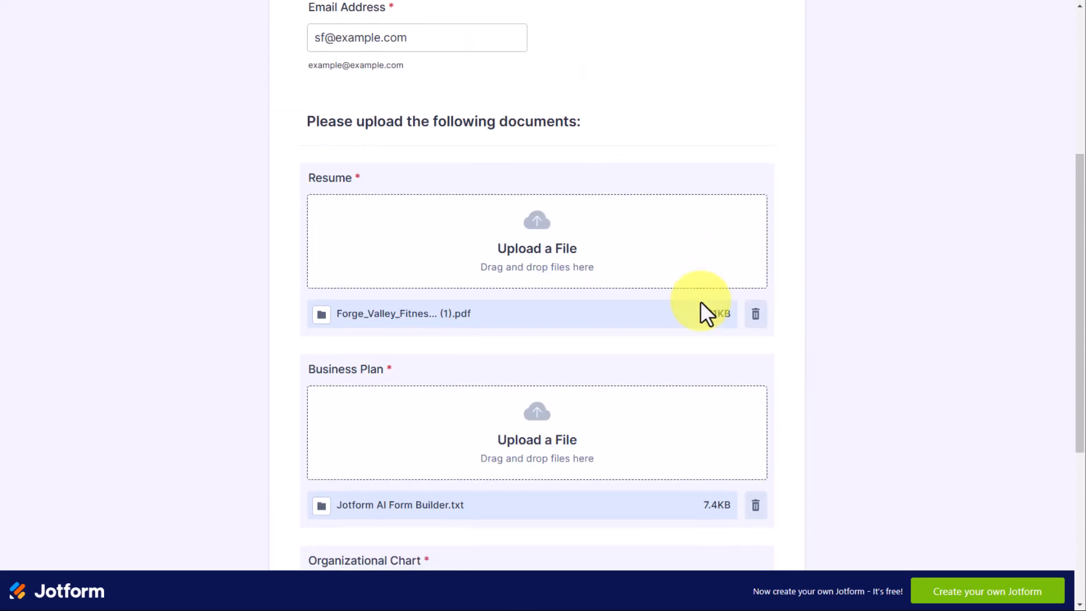
{"action": "left_click", "coordinate": [540, 468]}
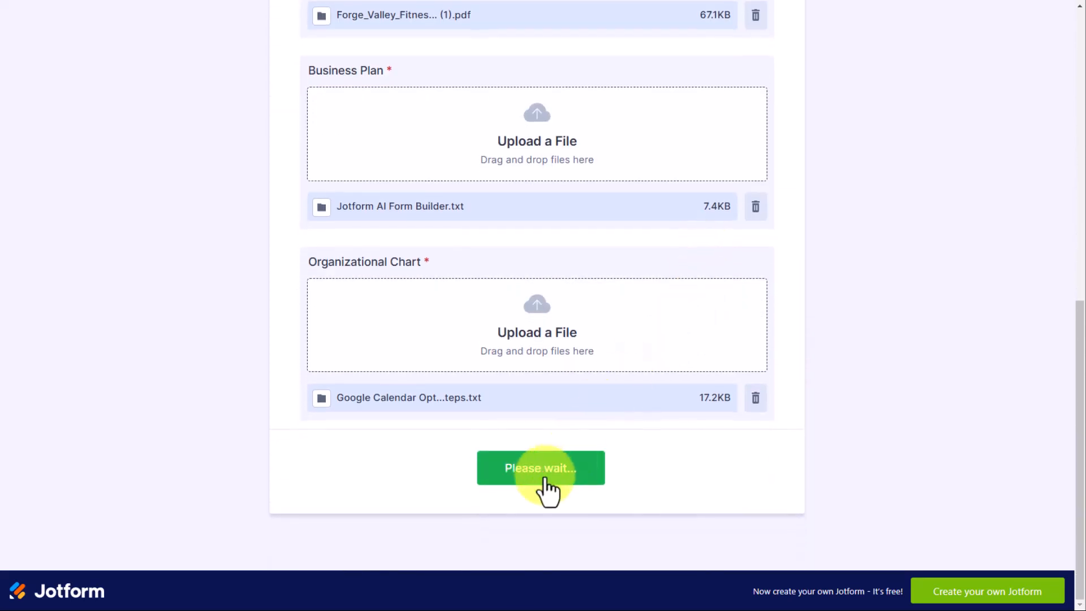
{"action": "left_click", "coordinate": [541, 468]}
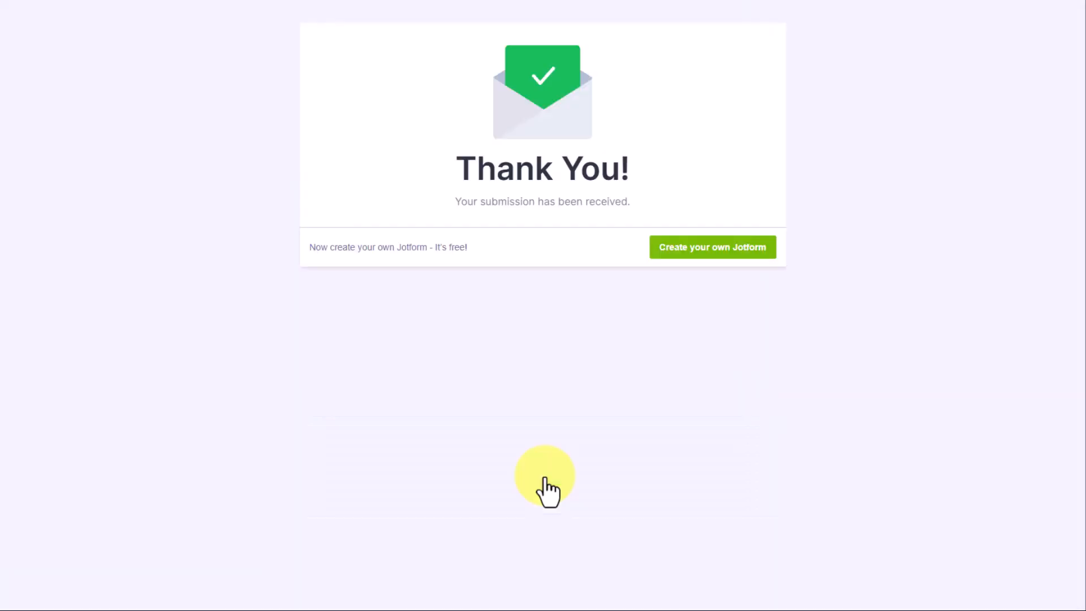
{"action": "mouse_move", "coordinate": [756, 301]}
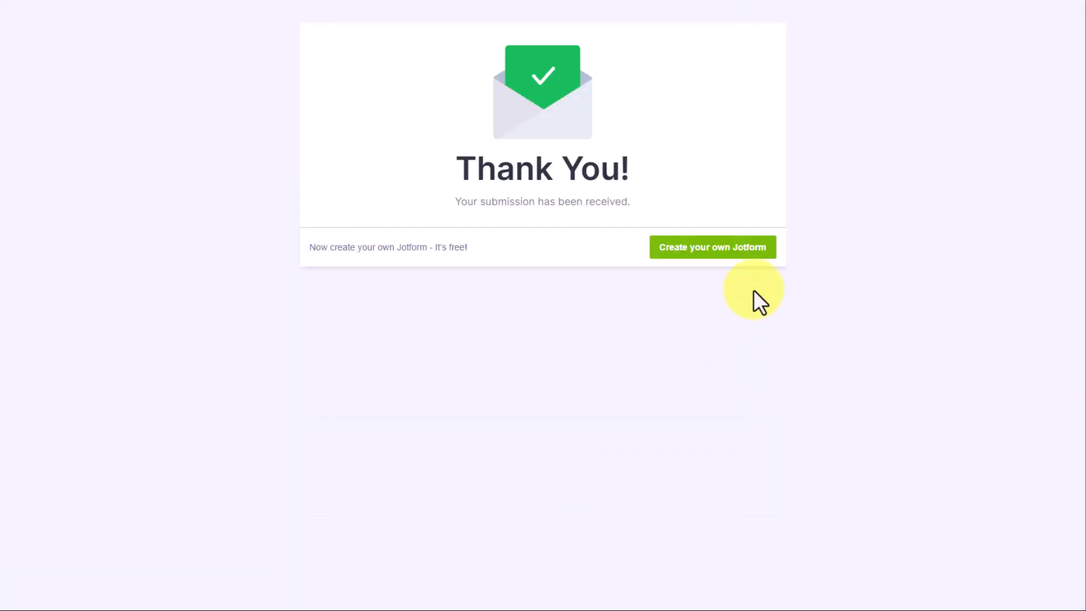
{"action": "mouse_move", "coordinate": [561, 132]}
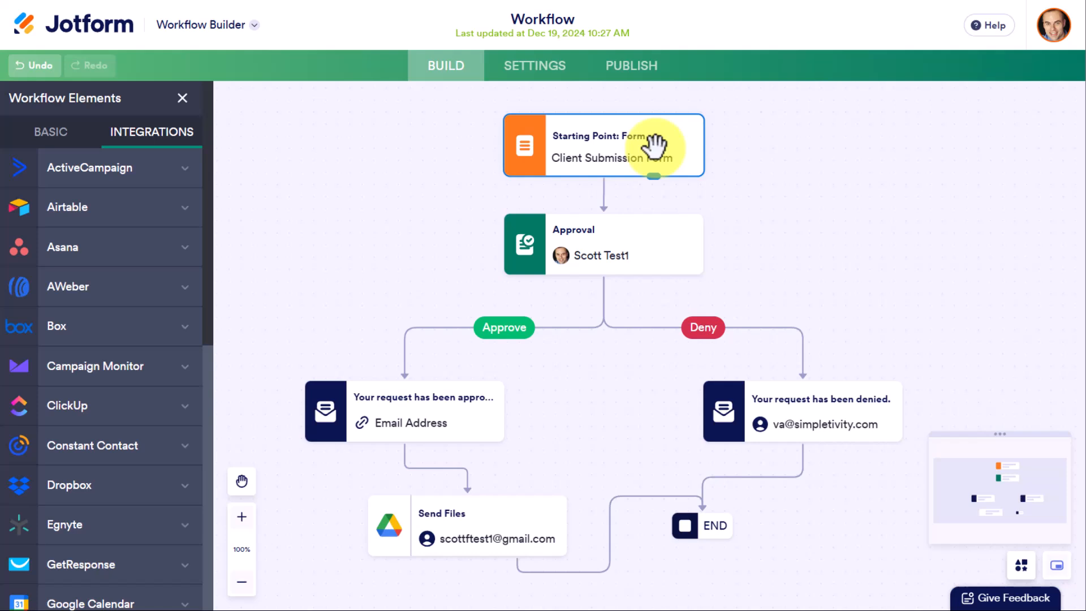
{"action": "mouse_move", "coordinate": [551, 452]}
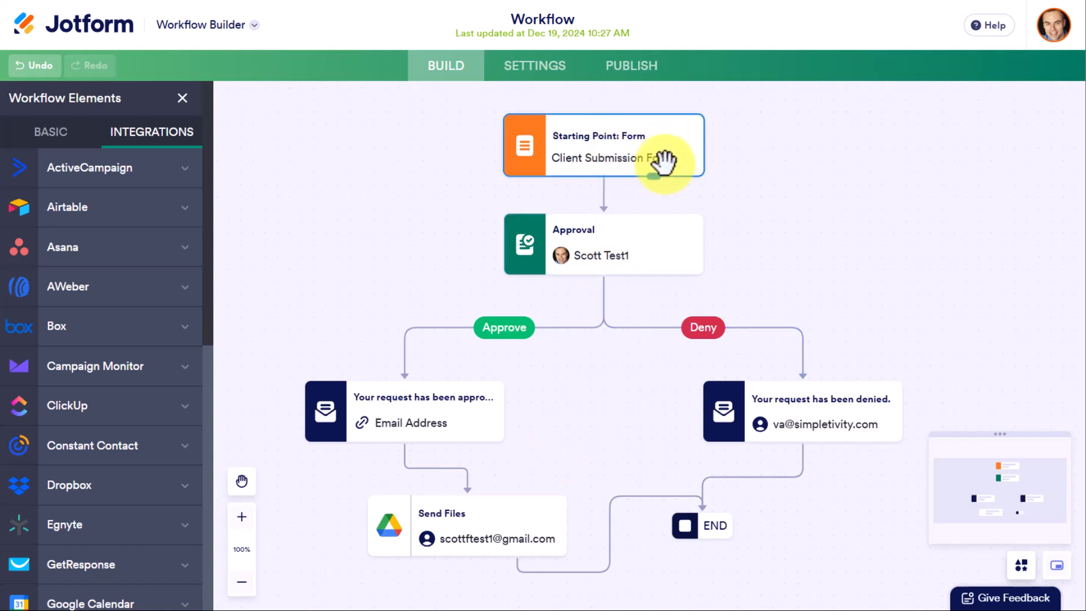
{"action": "mouse_move", "coordinate": [650, 136]}
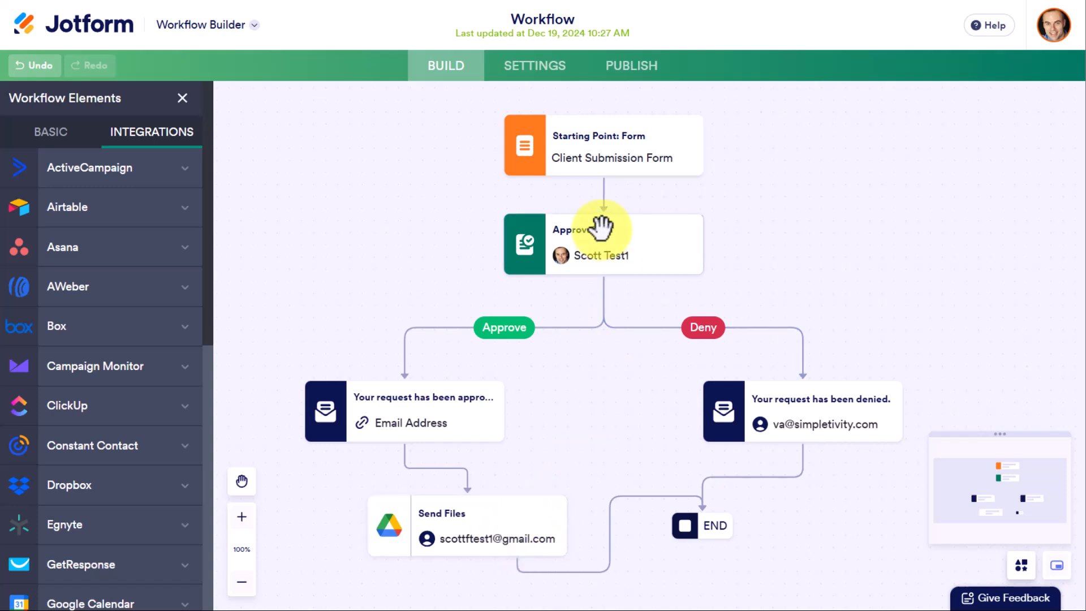
{"action": "mouse_move", "coordinate": [338, 71]}
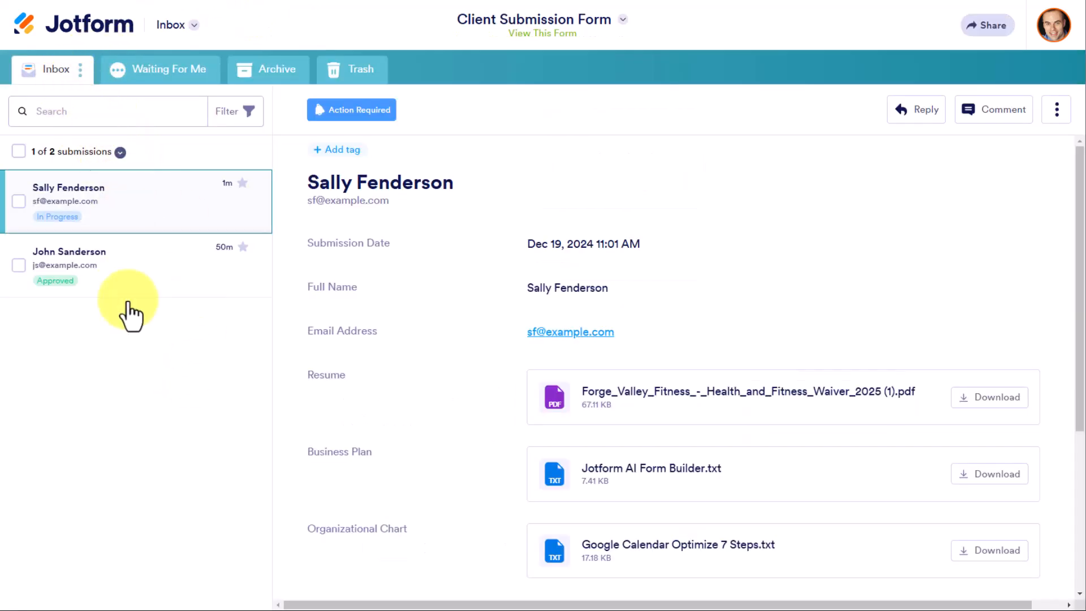
{"action": "mouse_move", "coordinate": [143, 208]}
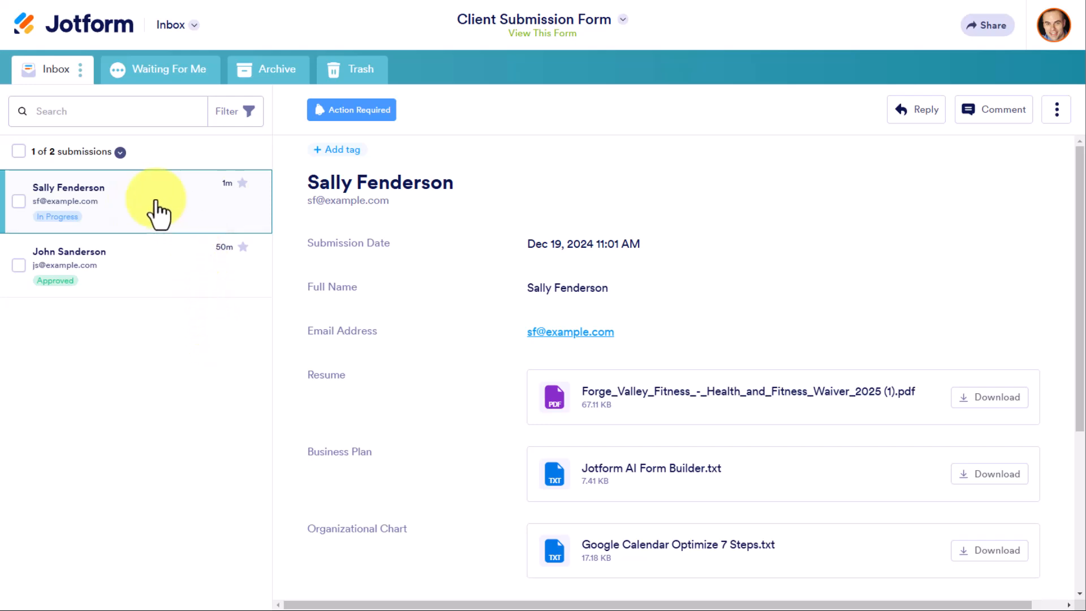
{"action": "mouse_move", "coordinate": [234, 204]}
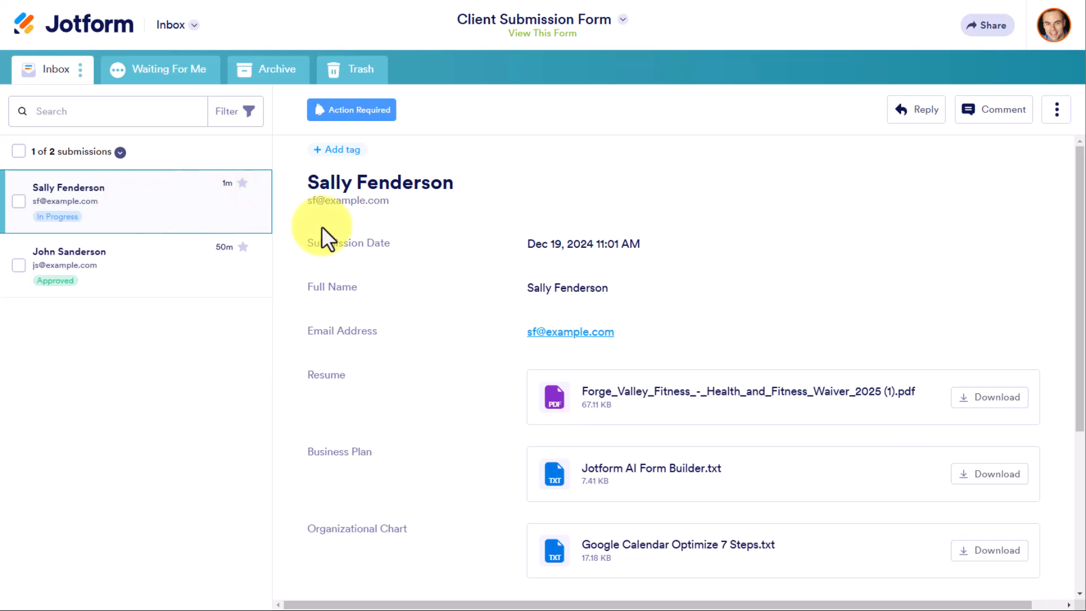
{"action": "scroll", "scroll_direction": "down", "scroll_amount": 3}
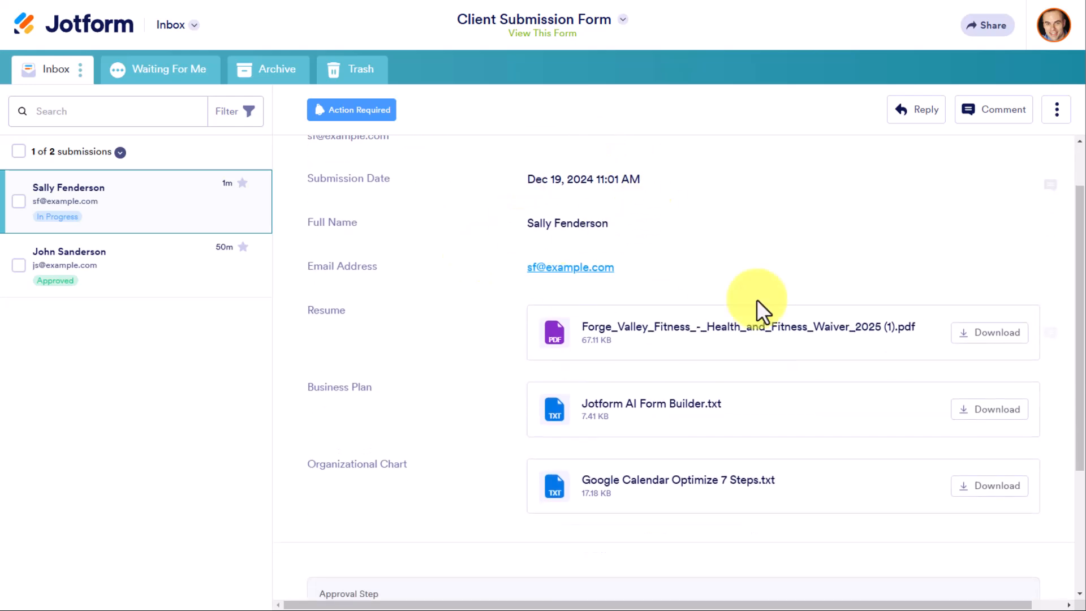
{"action": "scroll", "scroll_direction": "down", "scroll_amount": 3}
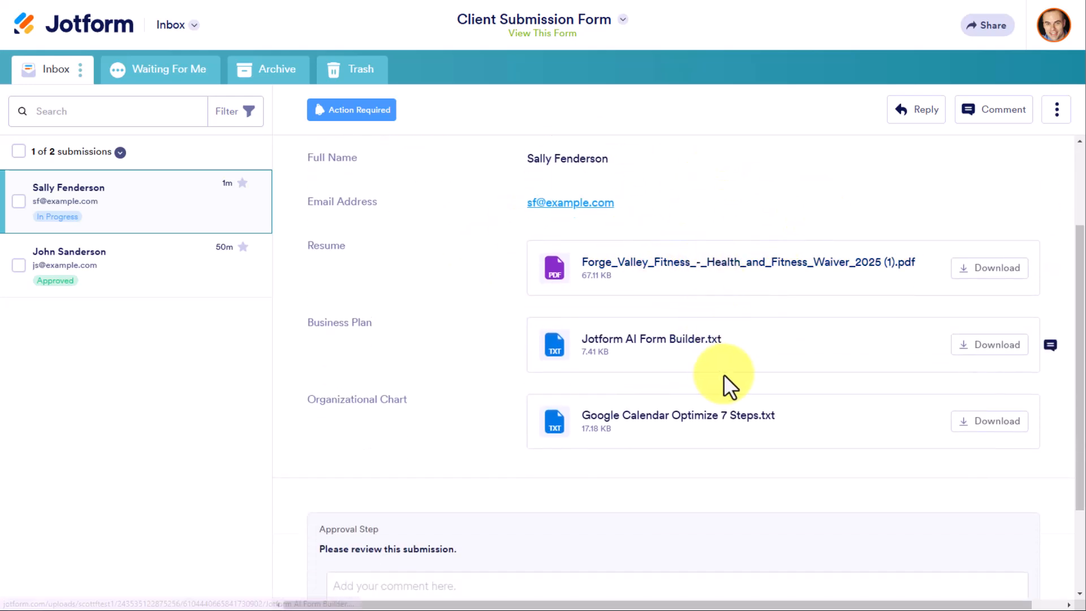
{"action": "mouse_move", "coordinate": [797, 280]}
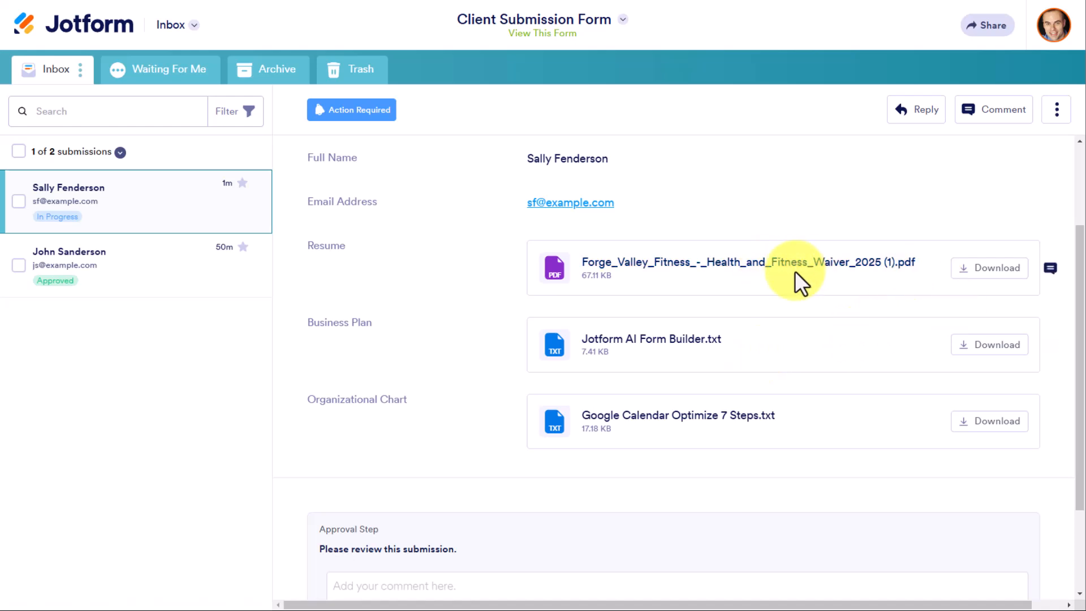
{"action": "scroll", "scroll_direction": "down", "scroll_amount": 3}
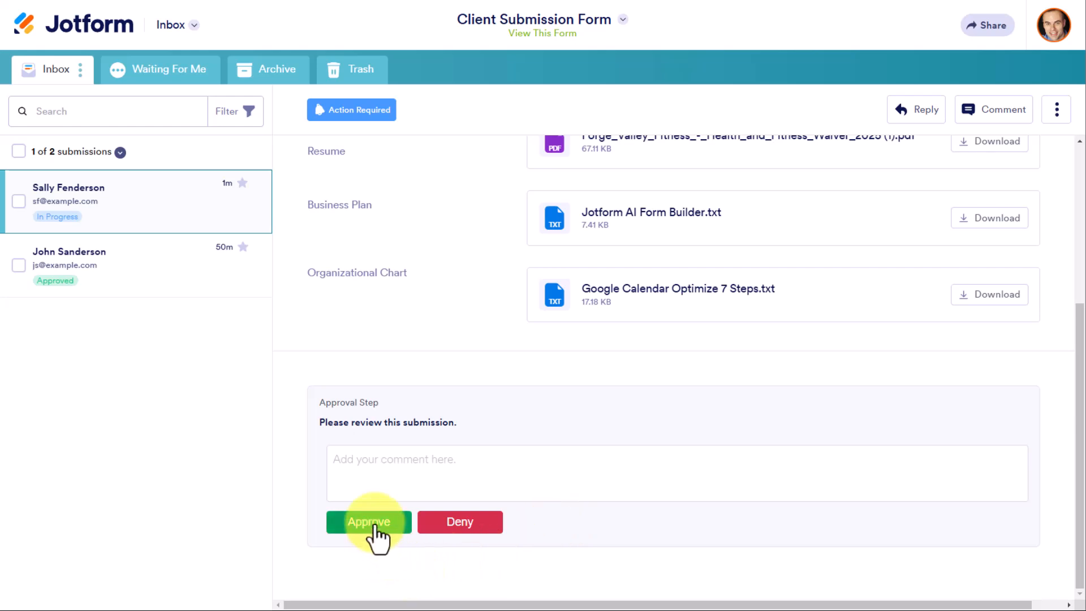
{"action": "mouse_move", "coordinate": [450, 540]}
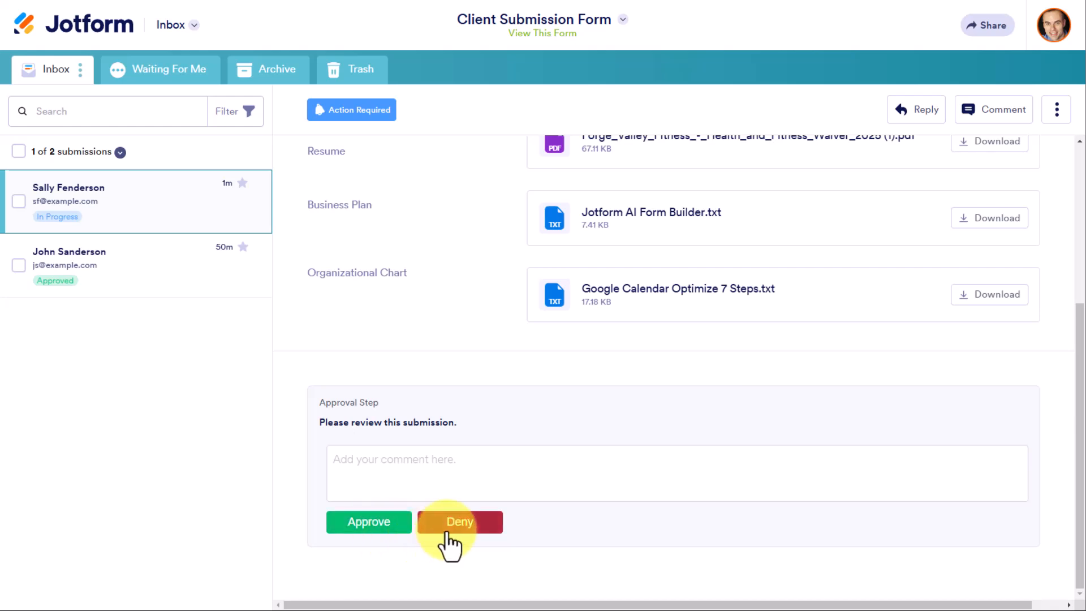
{"action": "mouse_move", "coordinate": [460, 468]}
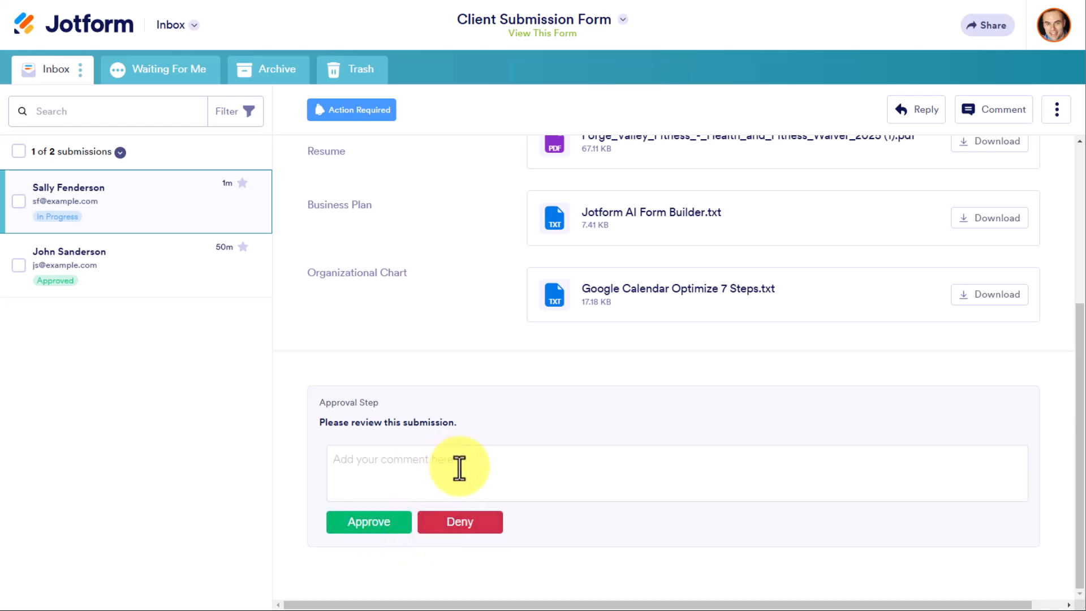
{"action": "mouse_move", "coordinate": [402, 482]}
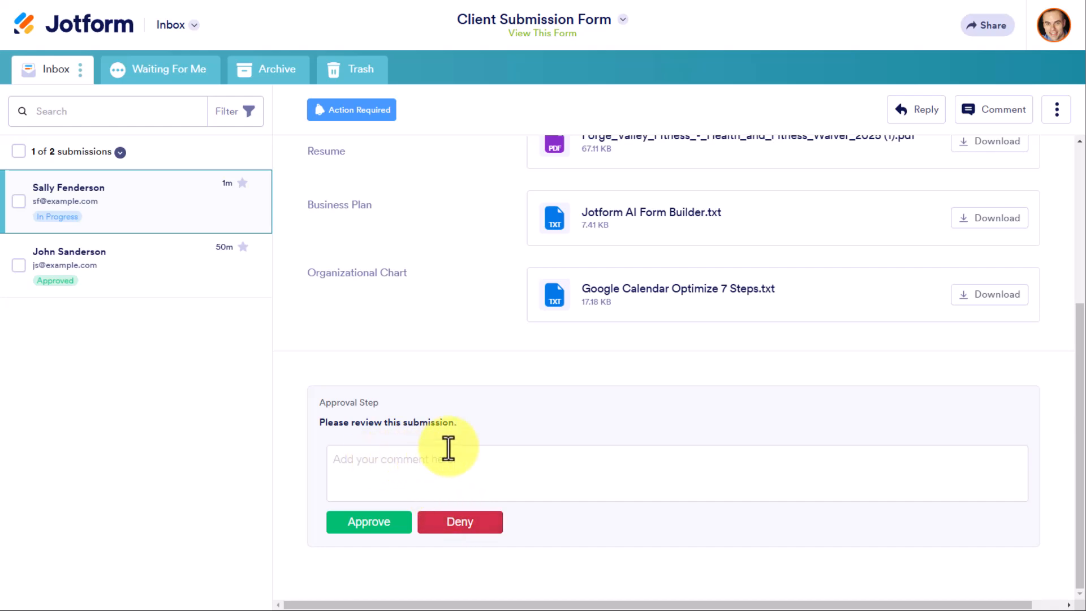
{"action": "scroll", "scroll_direction": "up", "scroll_amount": 3}
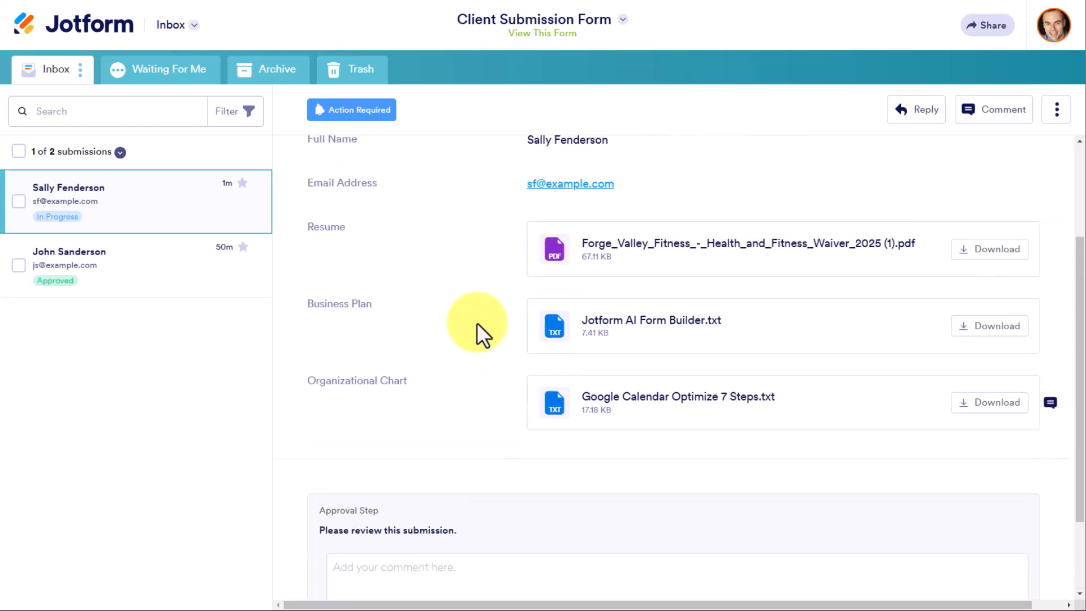
{"action": "scroll", "scroll_direction": "down", "scroll_amount": 3}
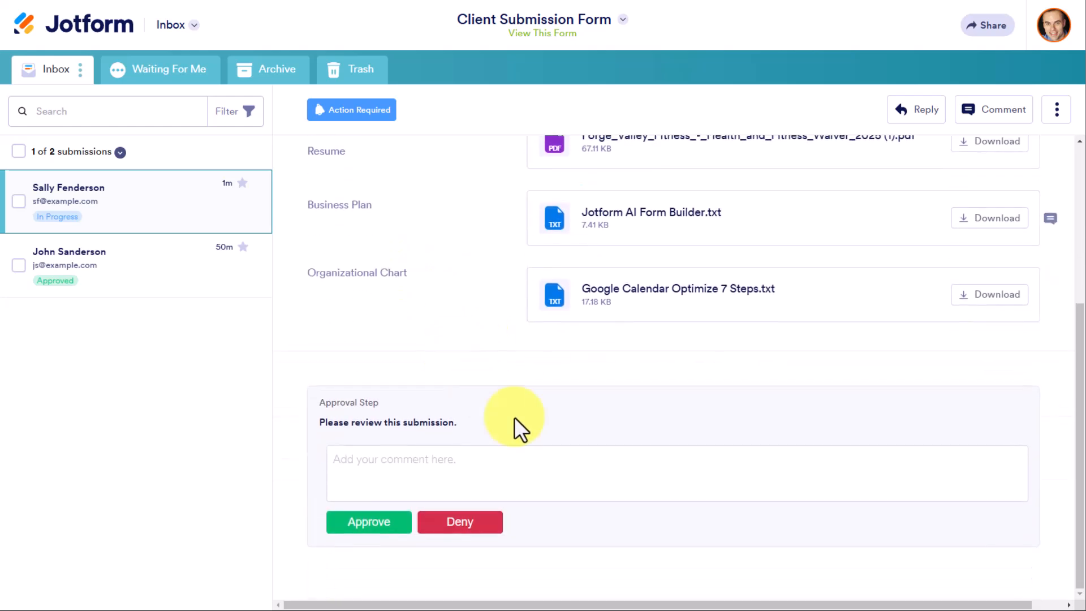
{"action": "mouse_move", "coordinate": [528, 447]}
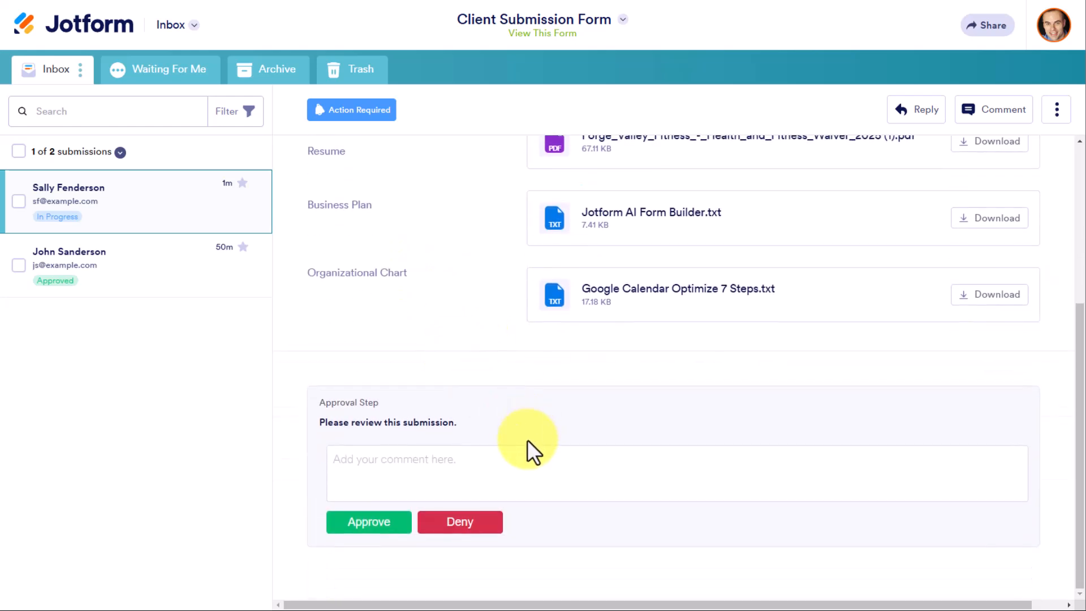
{"action": "scroll", "scroll_direction": "up", "scroll_amount": 3}
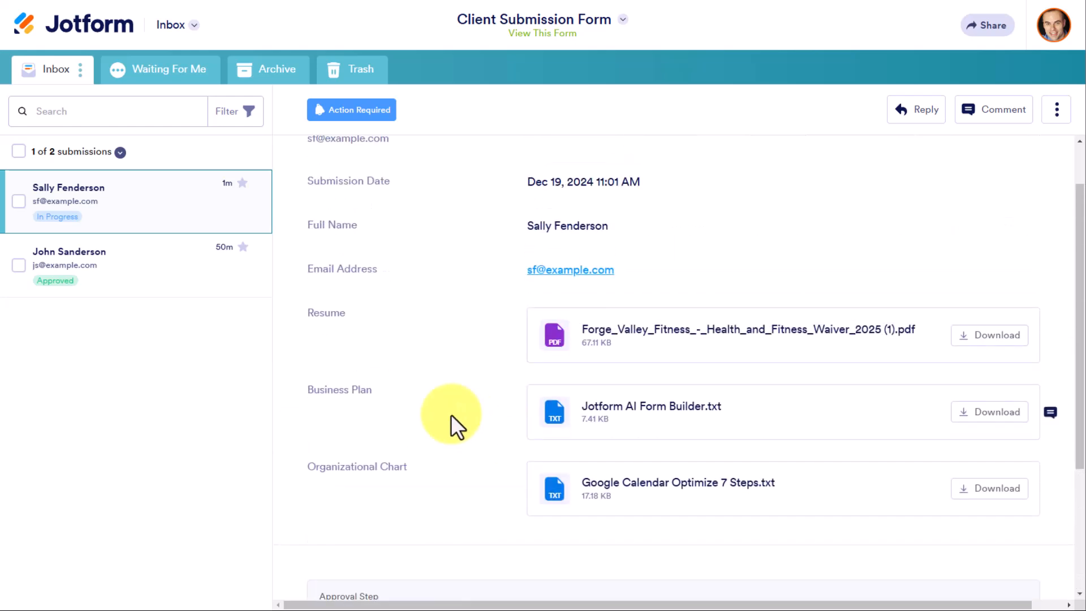
{"action": "scroll", "scroll_direction": "down", "scroll_amount": 3}
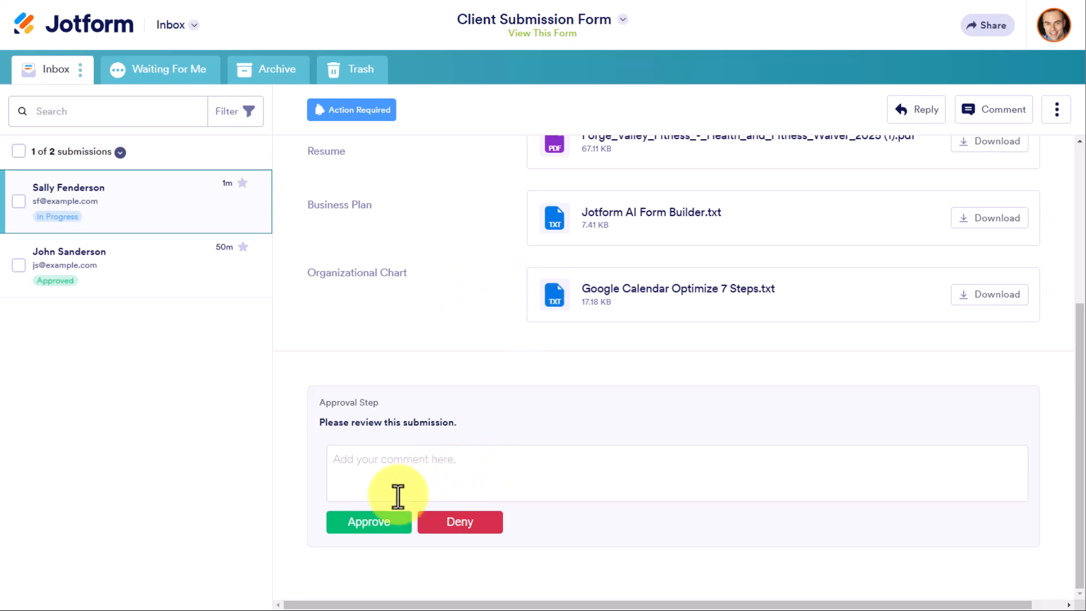
{"action": "left_click", "coordinate": [370, 522]}
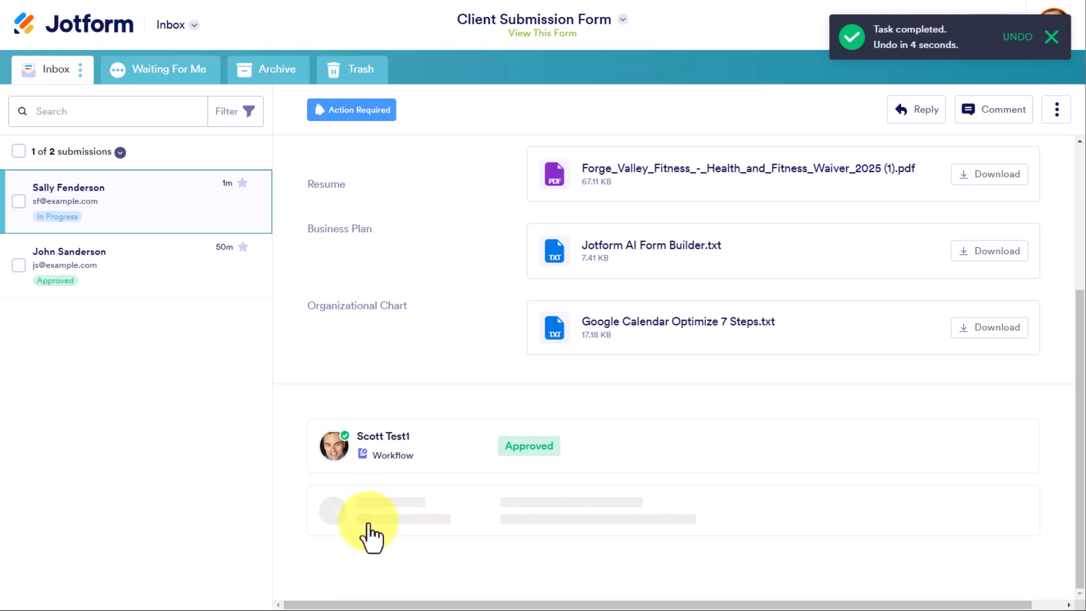
{"action": "left_click", "coordinate": [392, 455]}
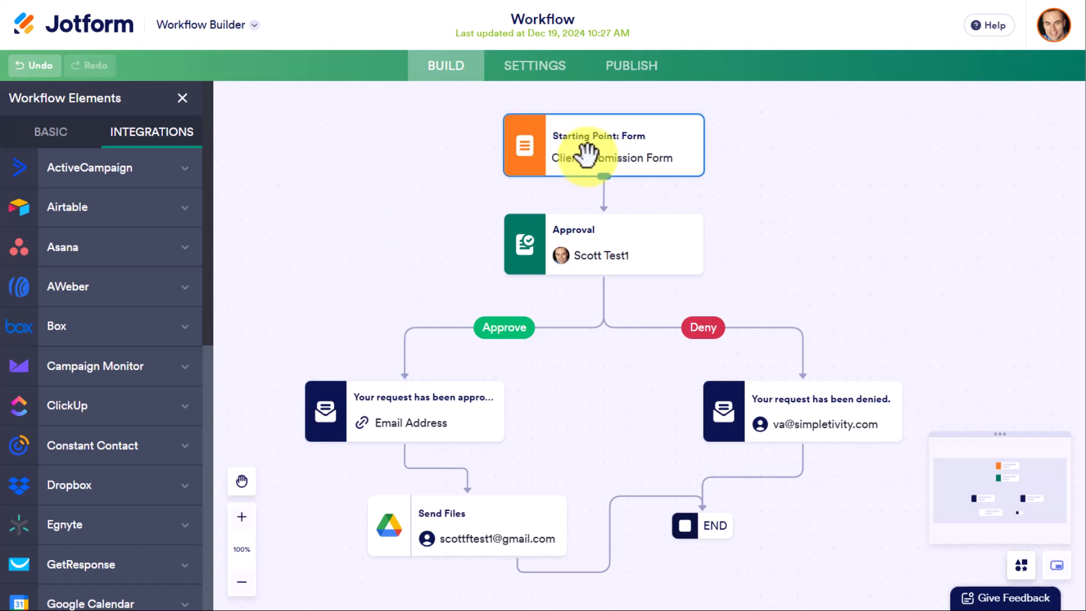
{"action": "mouse_move", "coordinate": [470, 491]}
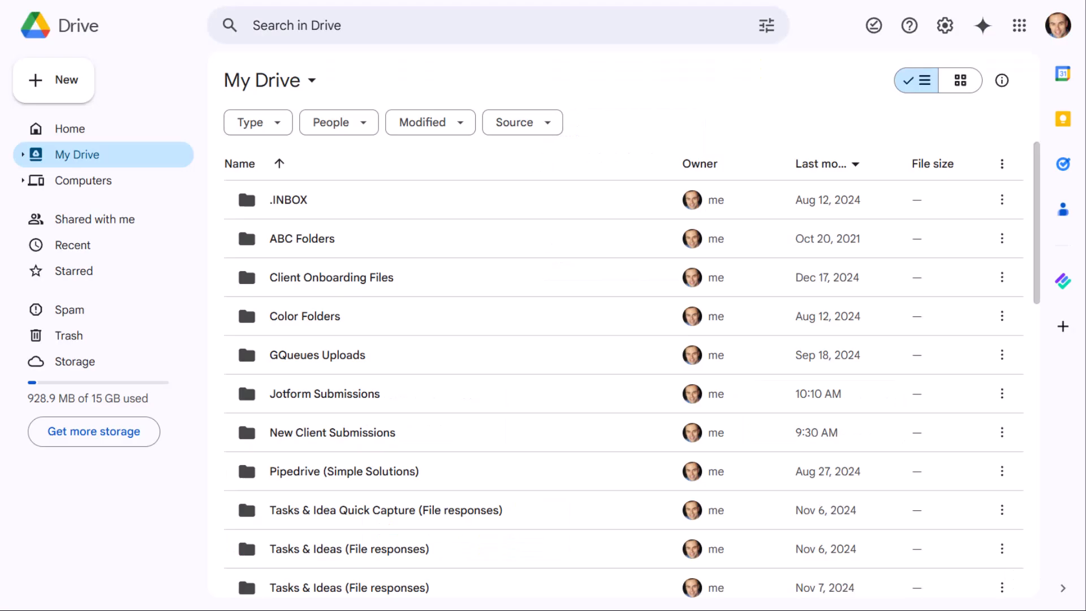
{"action": "mouse_move", "coordinate": [455, 373]}
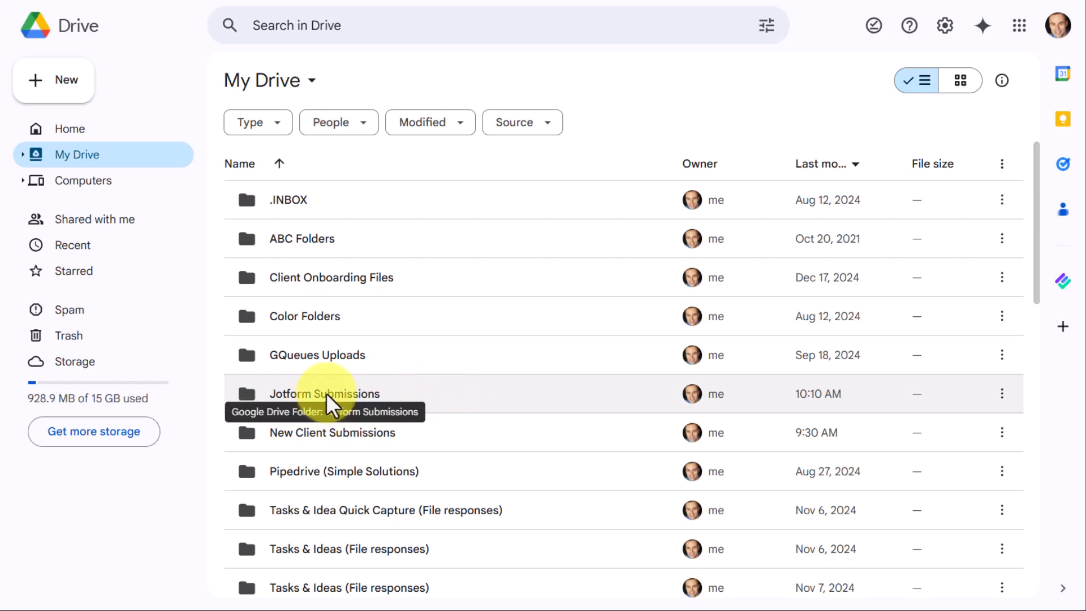
- Open the 'Jotform Submissions' folder in My Drive
{"action": "double_click", "coordinate": [324, 394]}
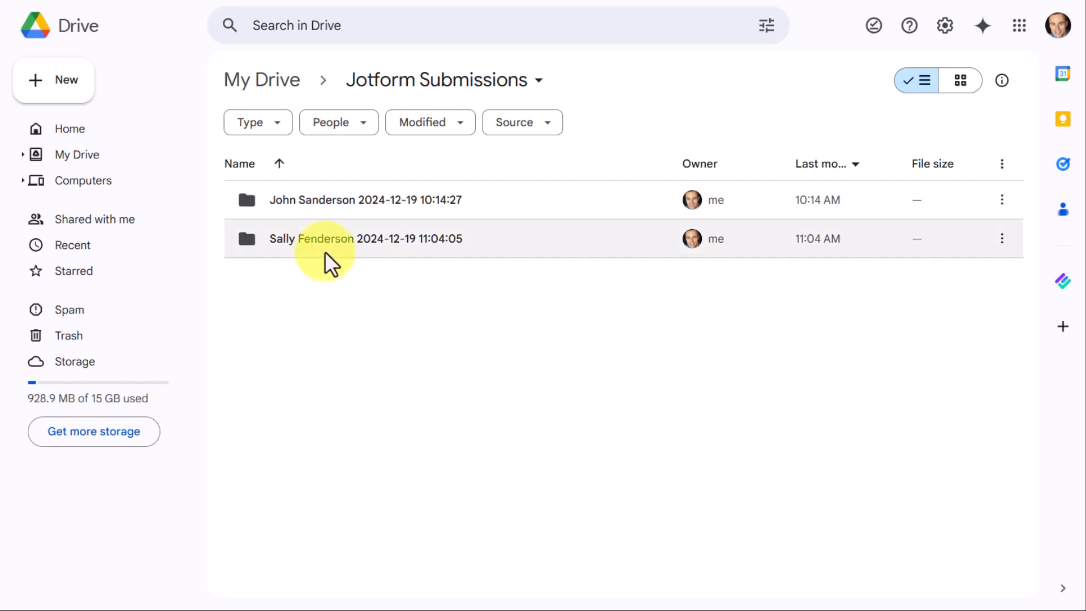
{"action": "mouse_move", "coordinate": [430, 260]}
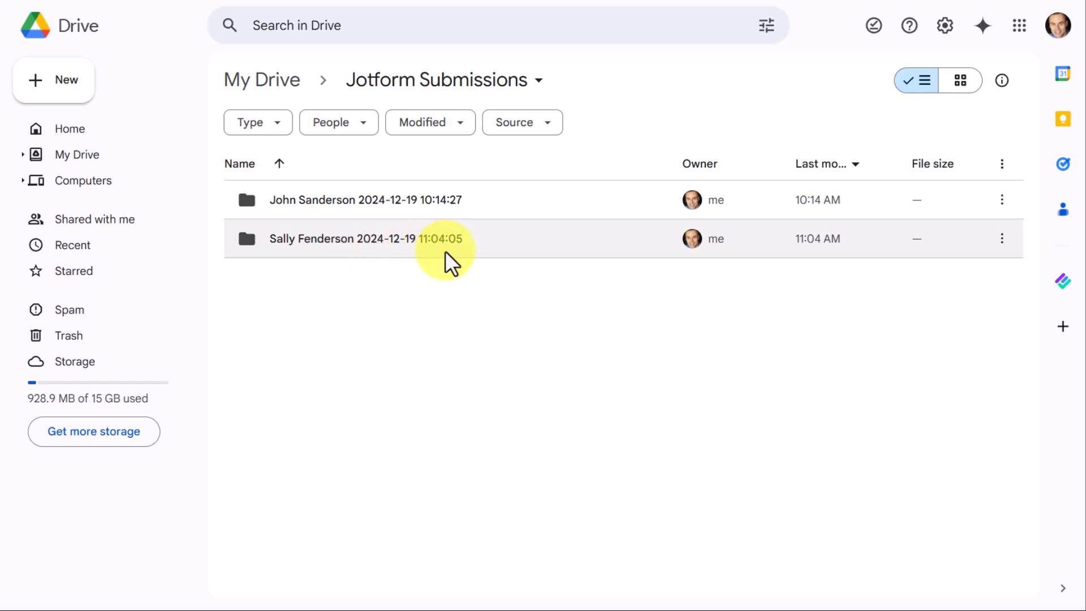
{"action": "mouse_move", "coordinate": [416, 263]}
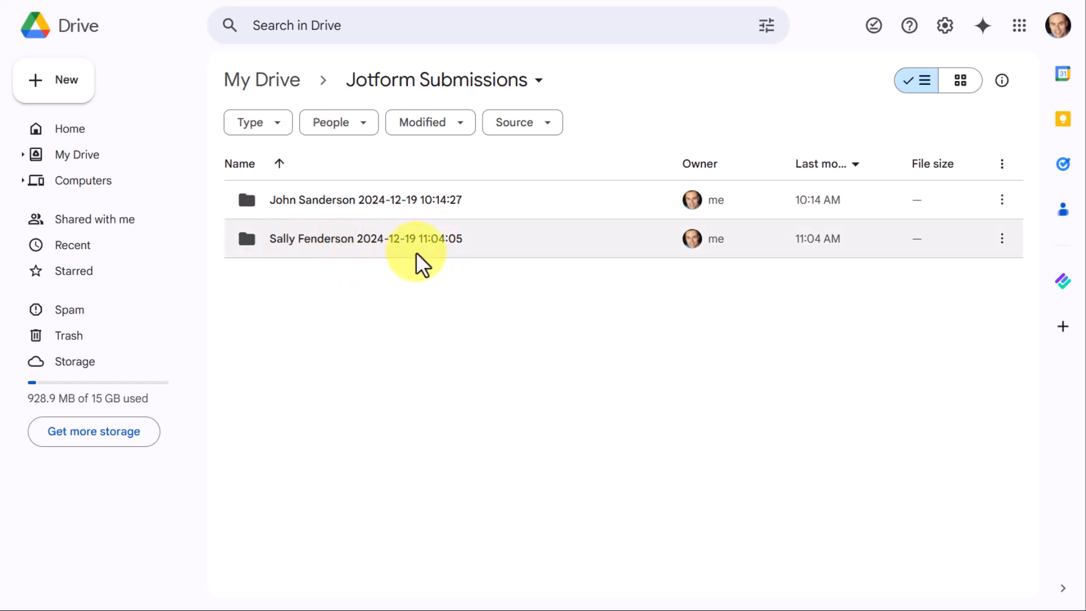
{"action": "mouse_move", "coordinate": [433, 259]}
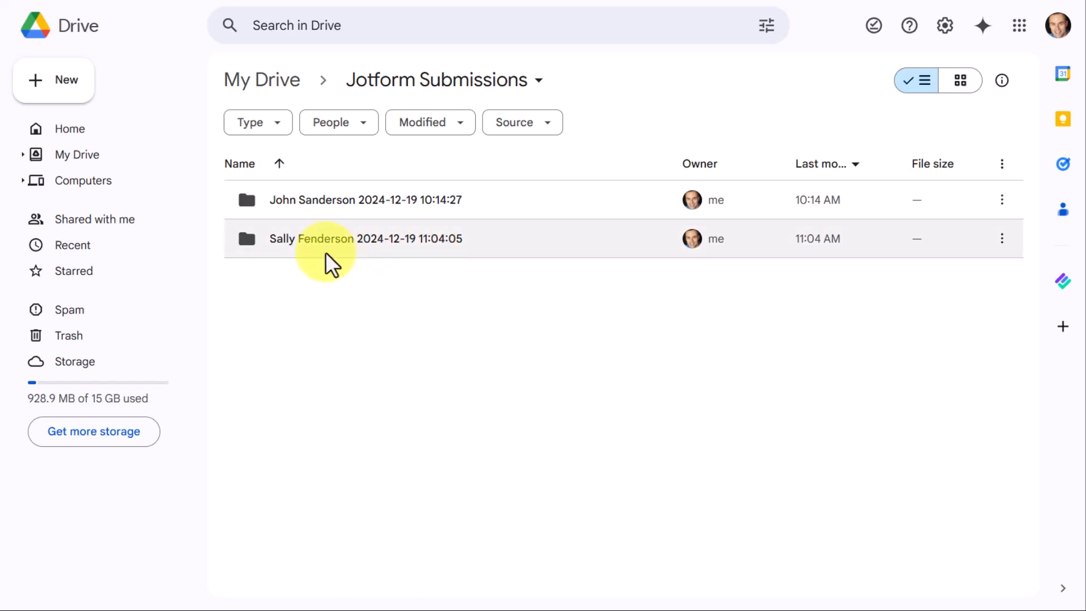
{"action": "mouse_move", "coordinate": [558, 250]}
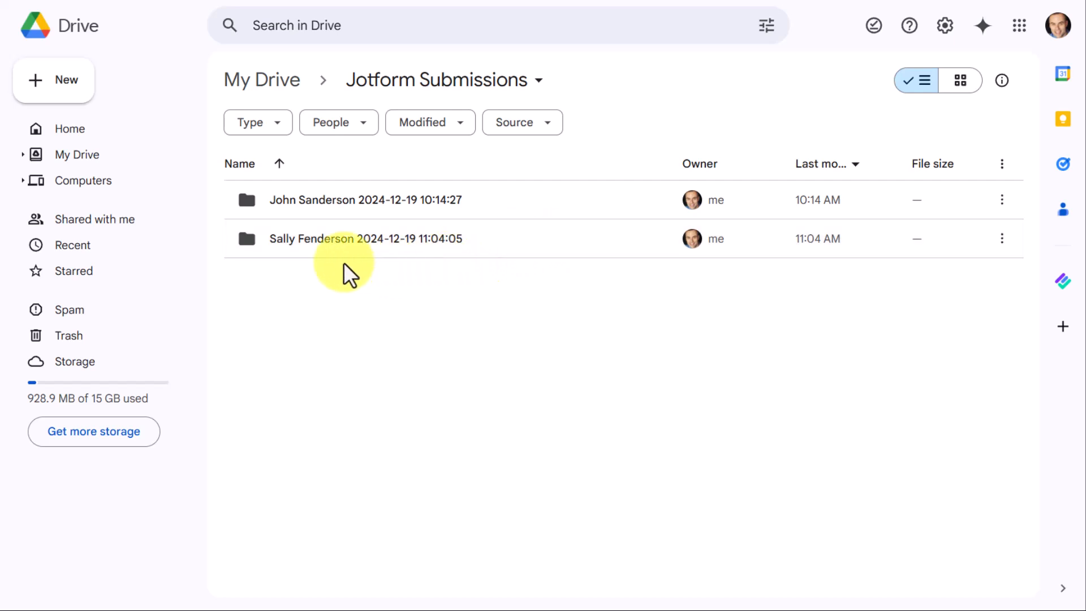
{"action": "left_click", "coordinate": [365, 238]}
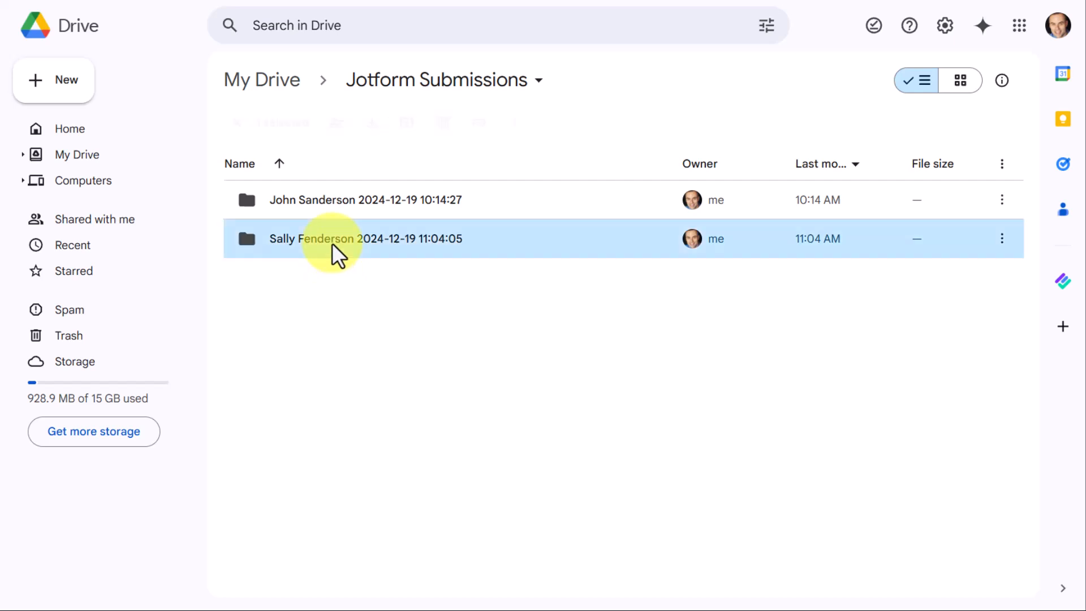
{"action": "double_click", "coordinate": [340, 238]}
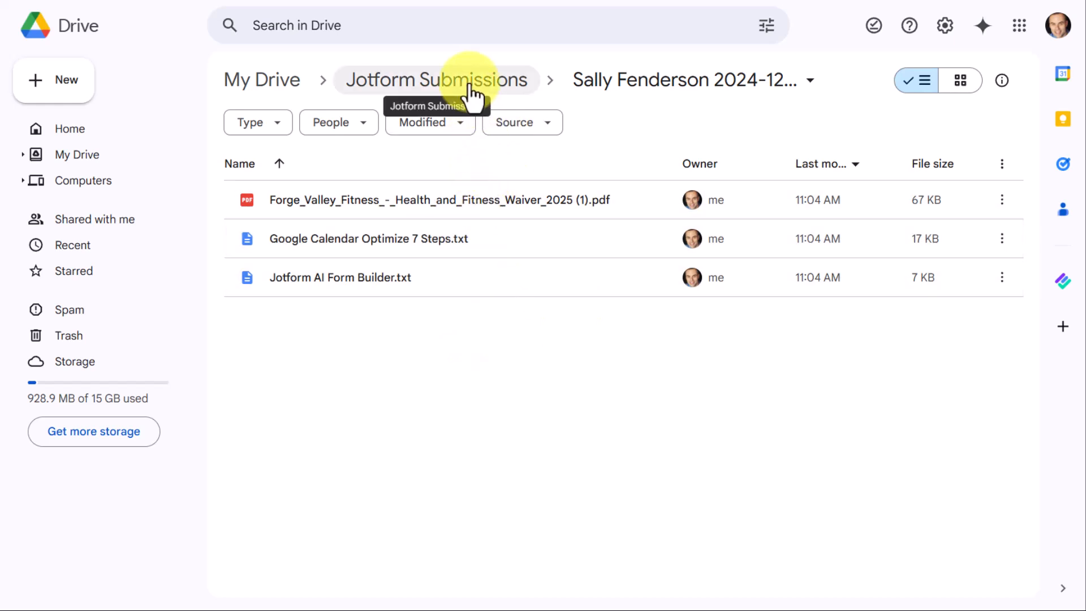
{"action": "left_click", "coordinate": [436, 80]}
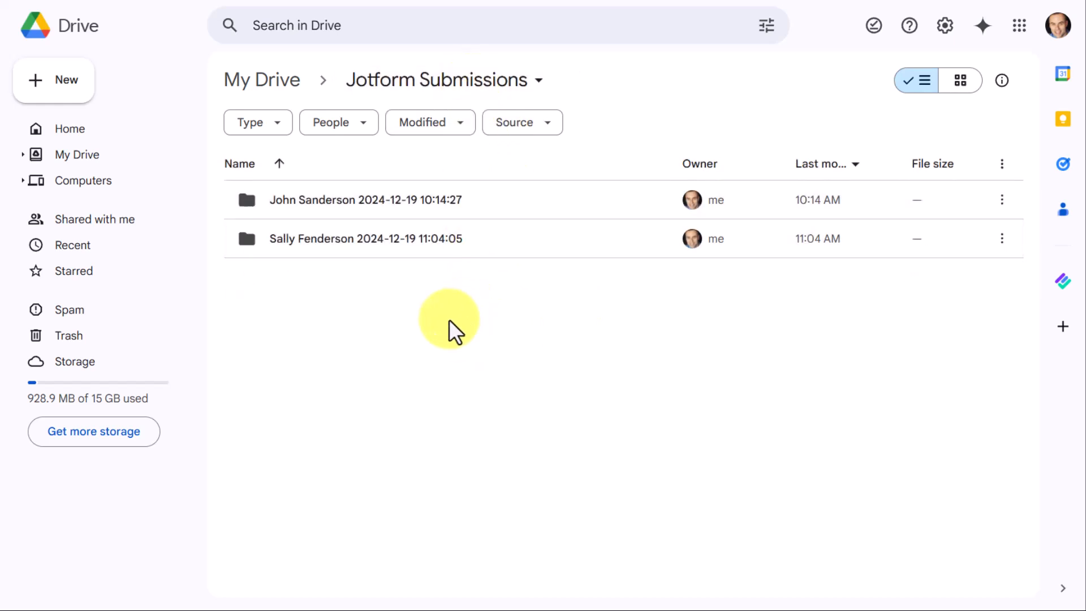
{"action": "mouse_move", "coordinate": [391, 322]}
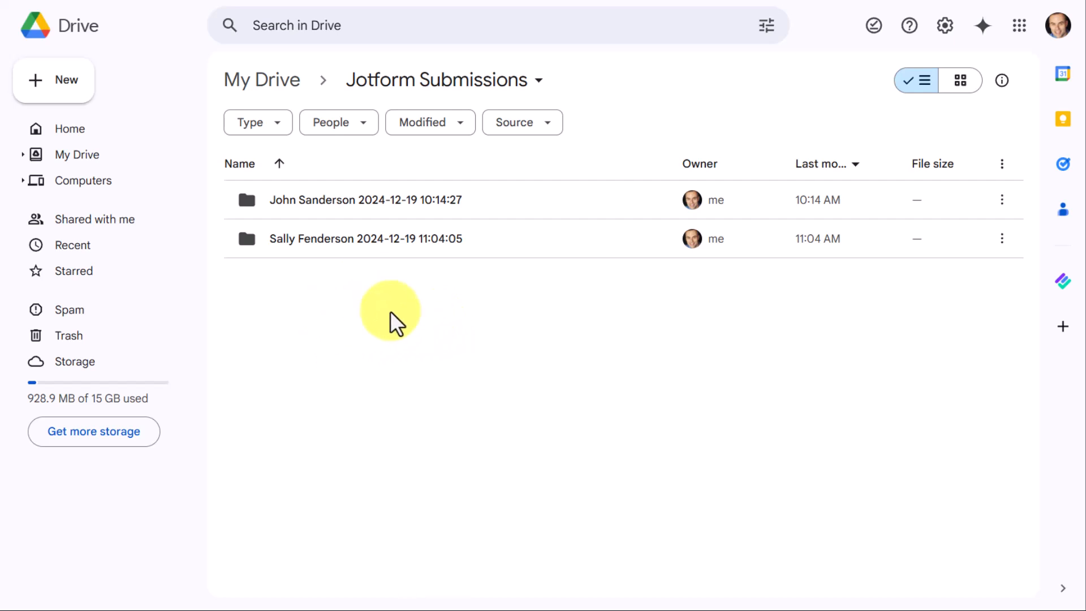
{"action": "mouse_move", "coordinate": [326, 239]}
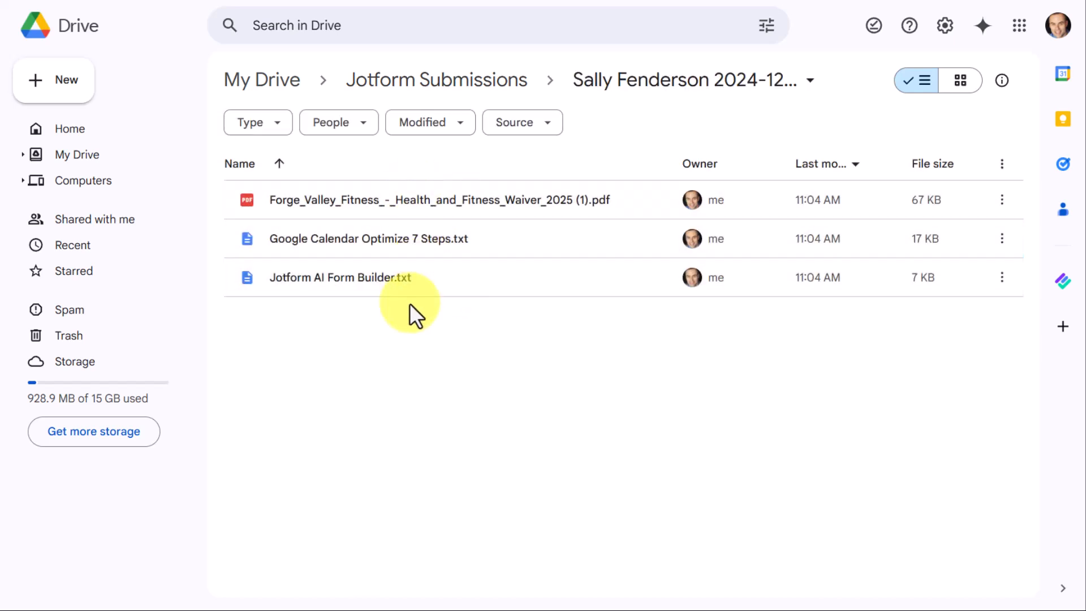
{"action": "mouse_move", "coordinate": [443, 309]}
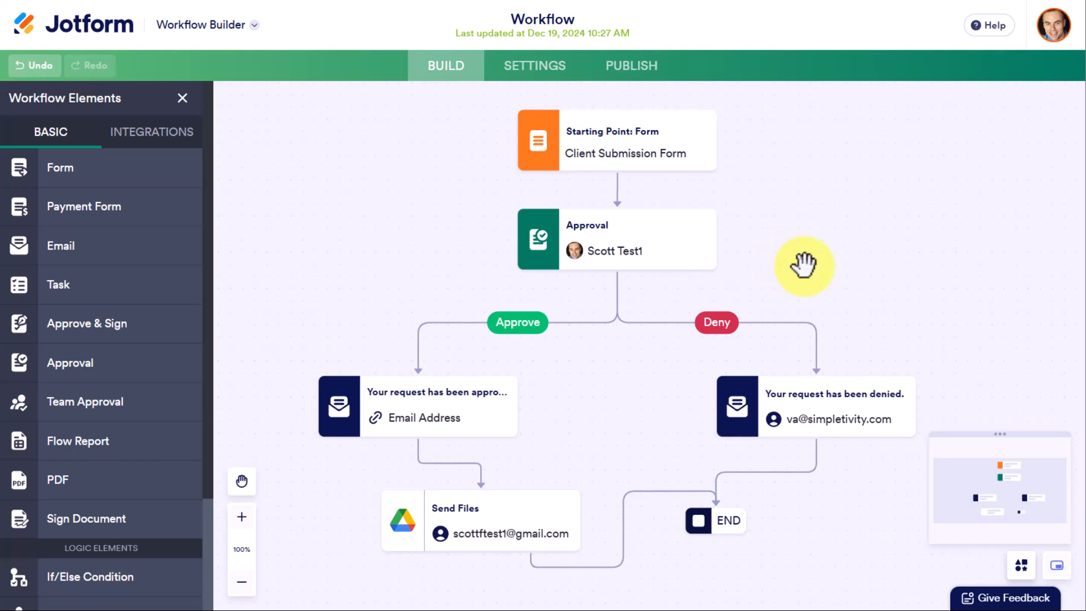
{"action": "mouse_move", "coordinate": [647, 423]}
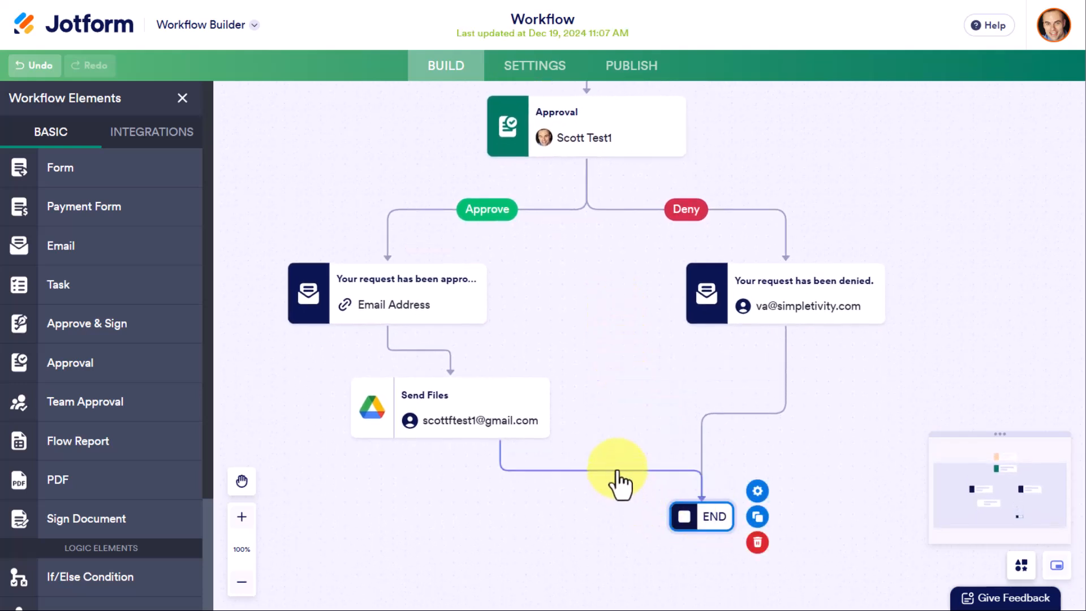
- Delete the link from Send Files to END and confirm
{"action": "left_click", "coordinate": [757, 542]}
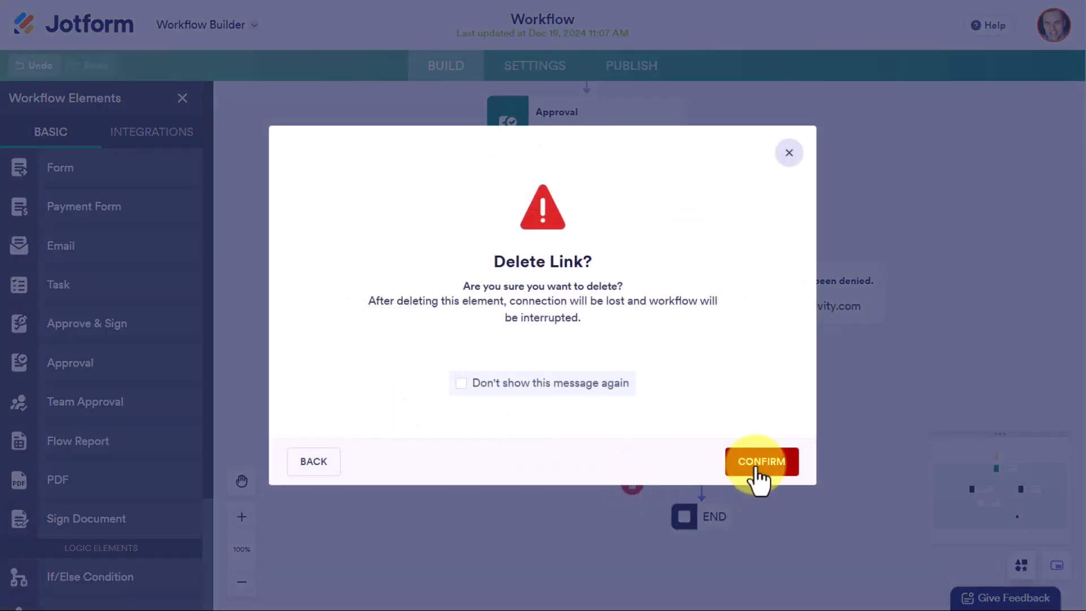
{"action": "left_click", "coordinate": [760, 462]}
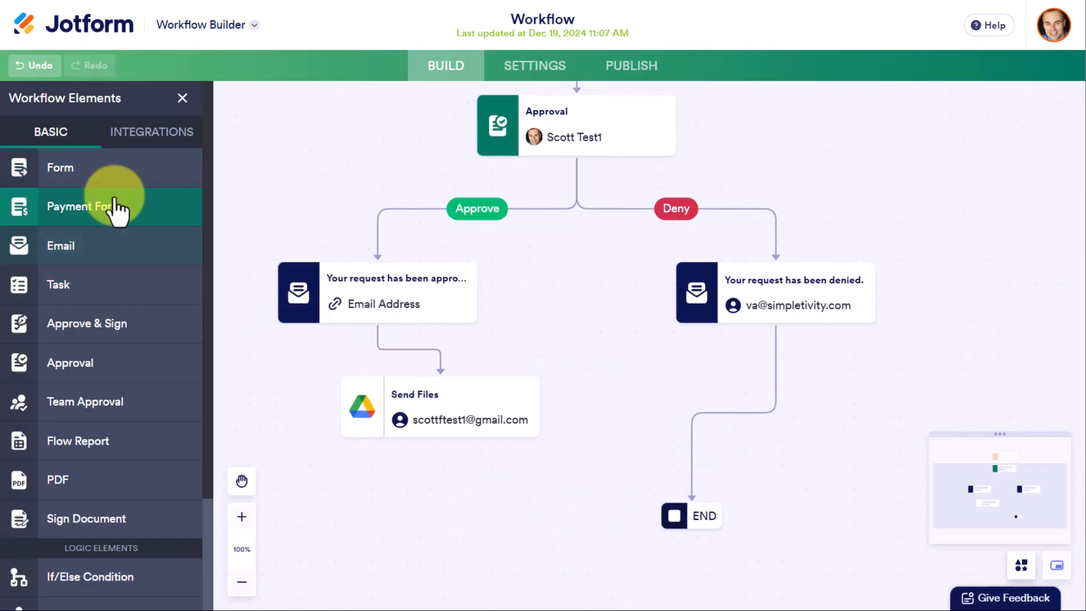
{"action": "mouse_move", "coordinate": [79, 135]}
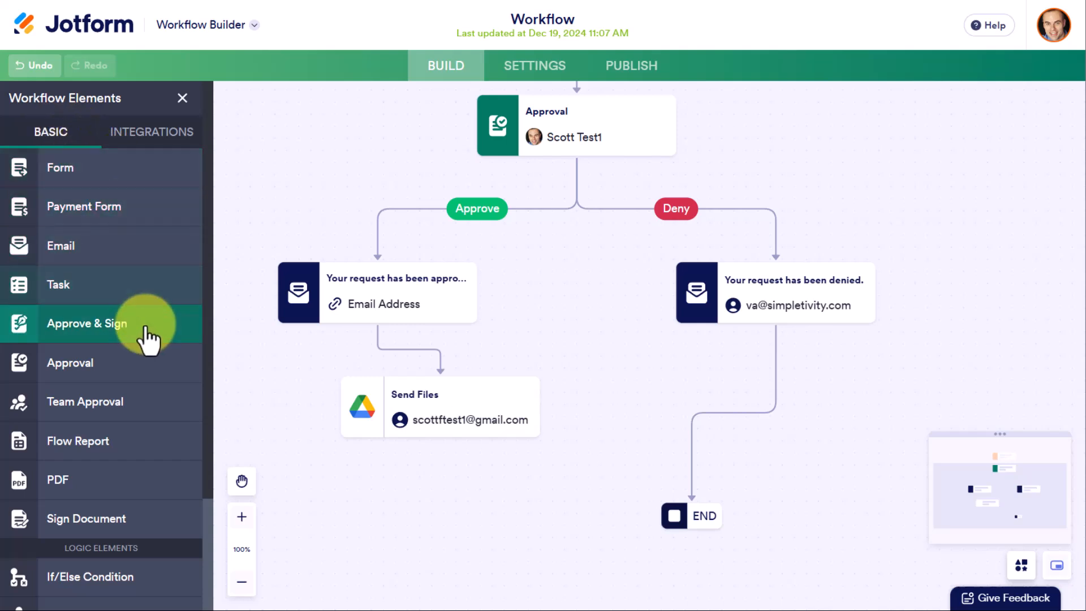
{"action": "mouse_move", "coordinate": [142, 430]}
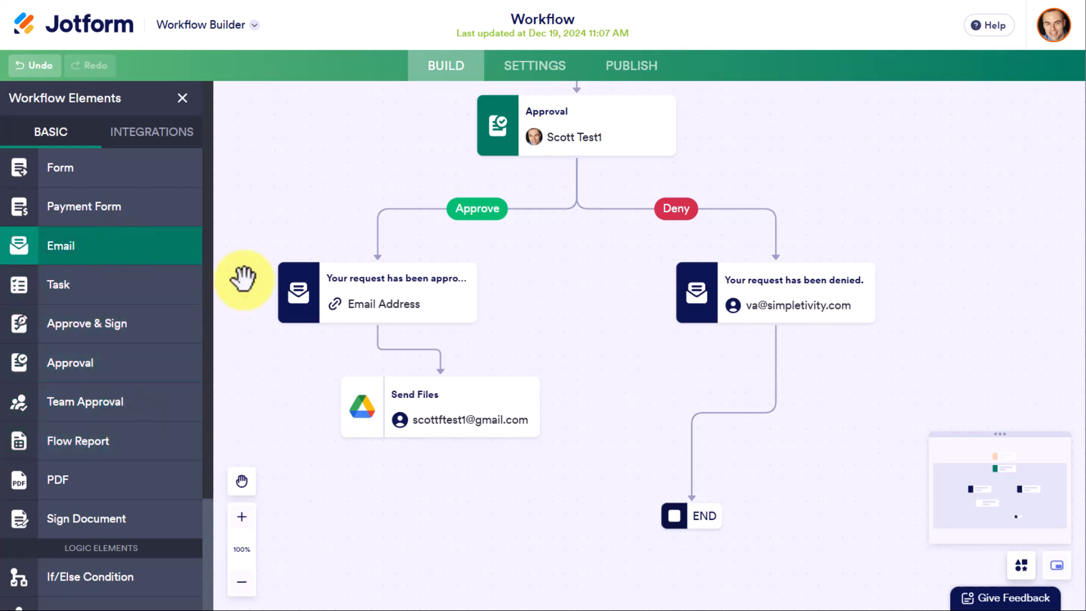
{"action": "mouse_move", "coordinate": [100, 167]}
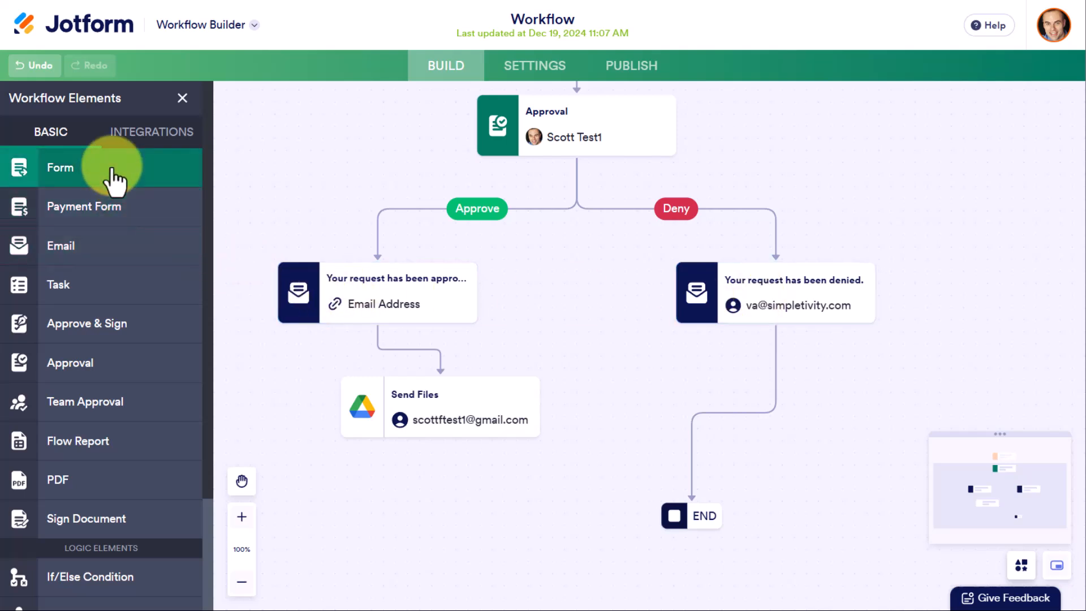
{"action": "mouse_move", "coordinate": [93, 208]}
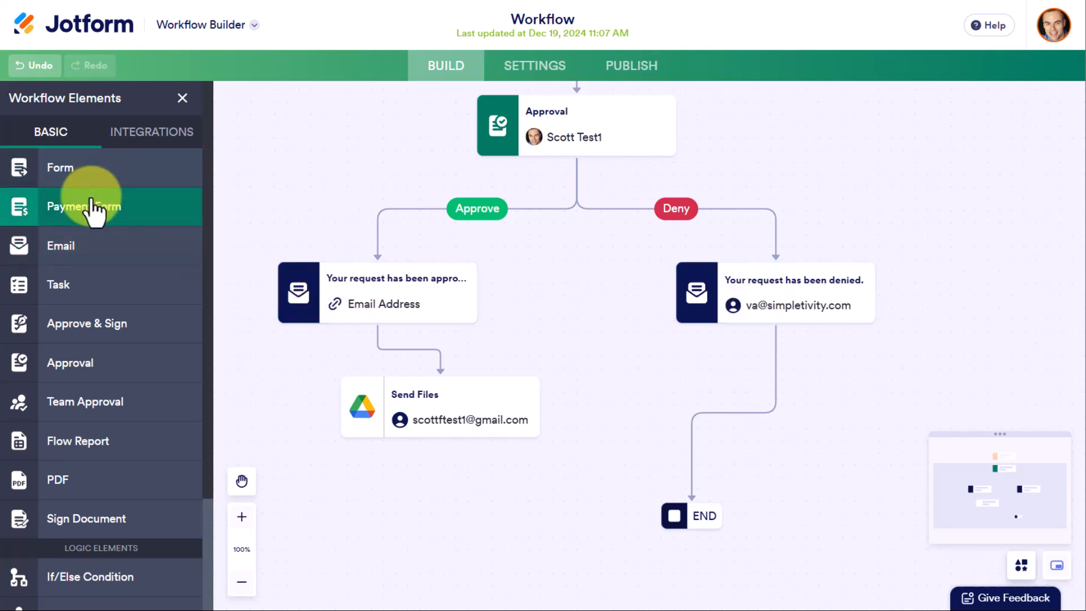
{"action": "mouse_move", "coordinate": [138, 527]}
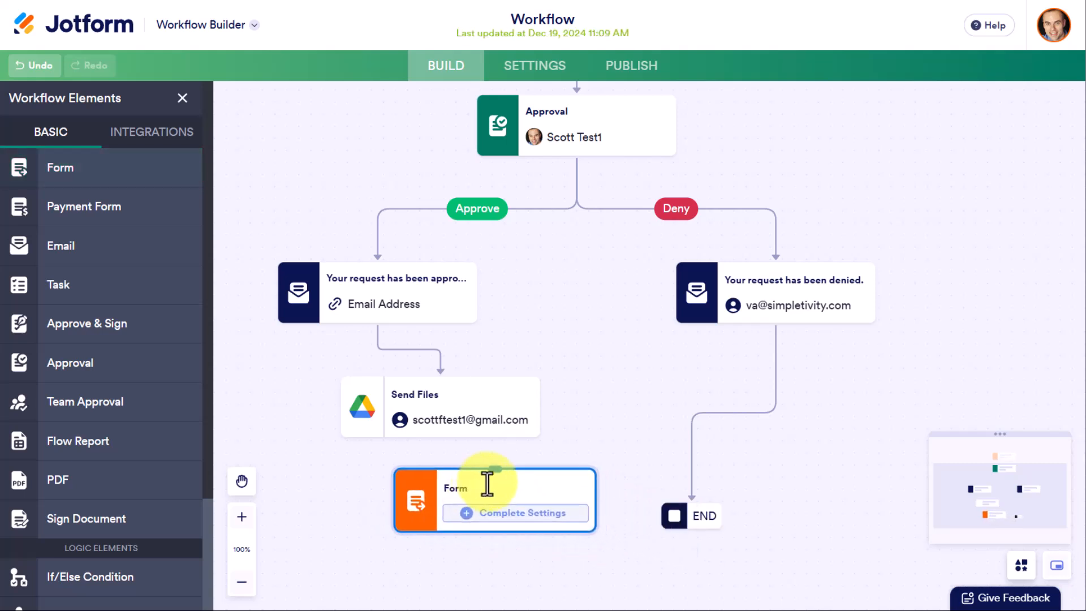
- Set the Form step to Information Request Form, assigned to the submitter's Email Address
{"action": "left_click", "coordinate": [516, 513]}
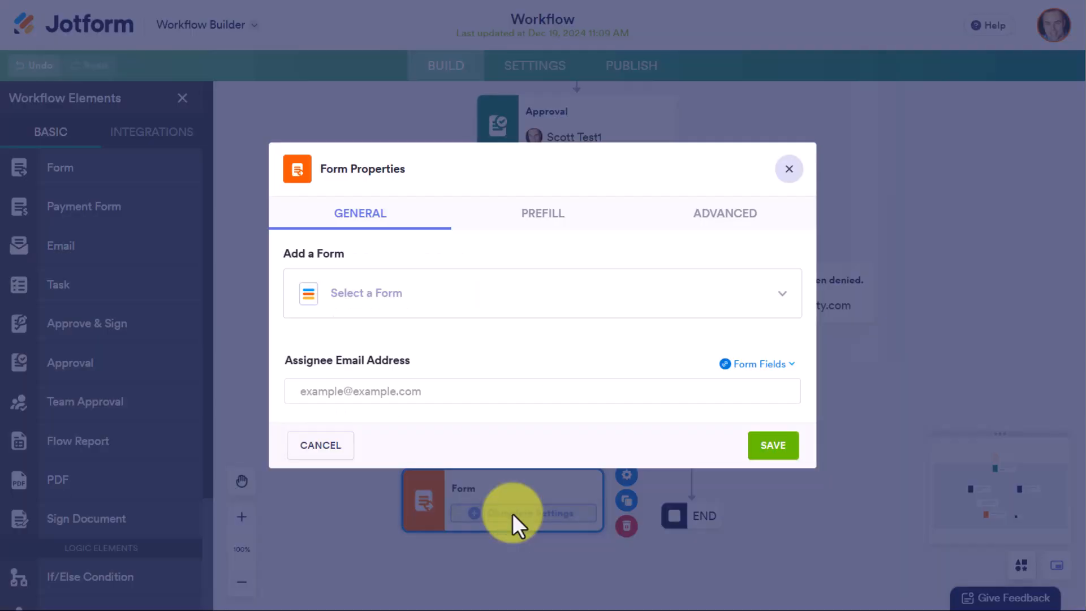
{"action": "left_click", "coordinate": [542, 292]}
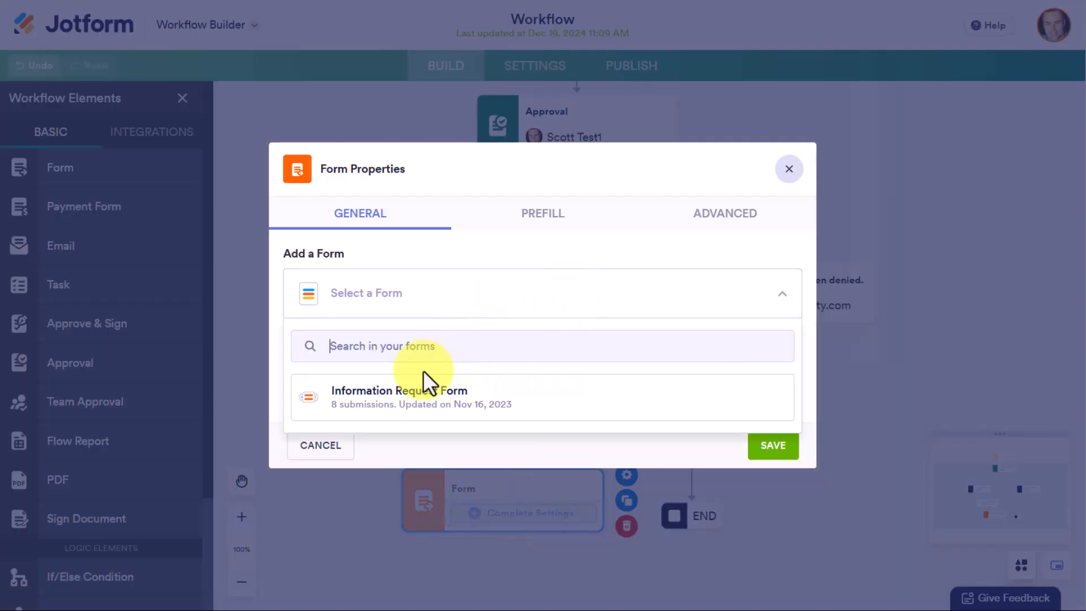
{"action": "left_click", "coordinate": [398, 397]}
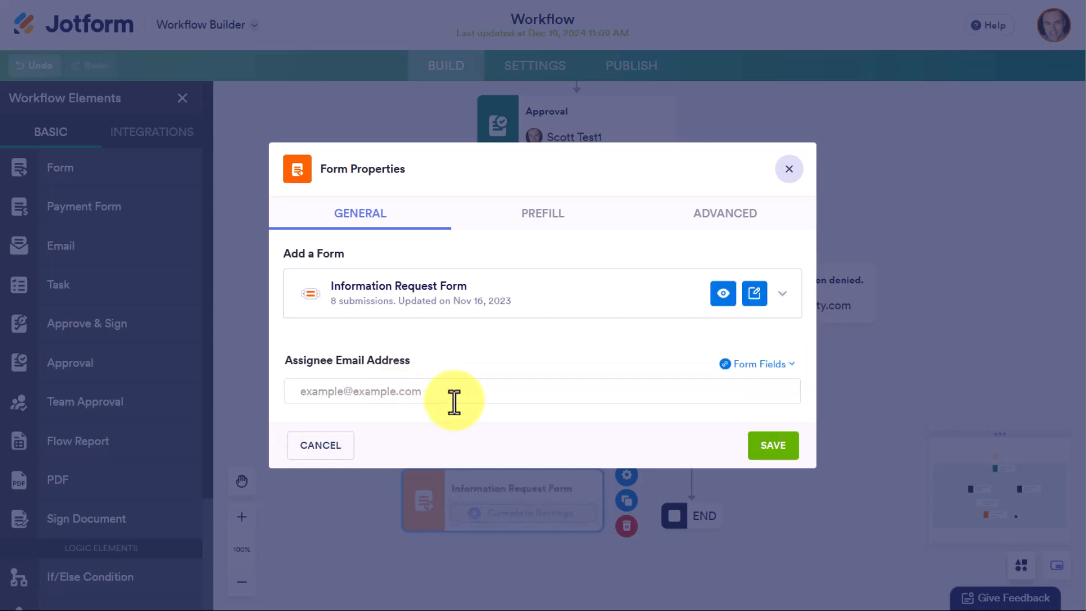
{"action": "left_click", "coordinate": [757, 364]}
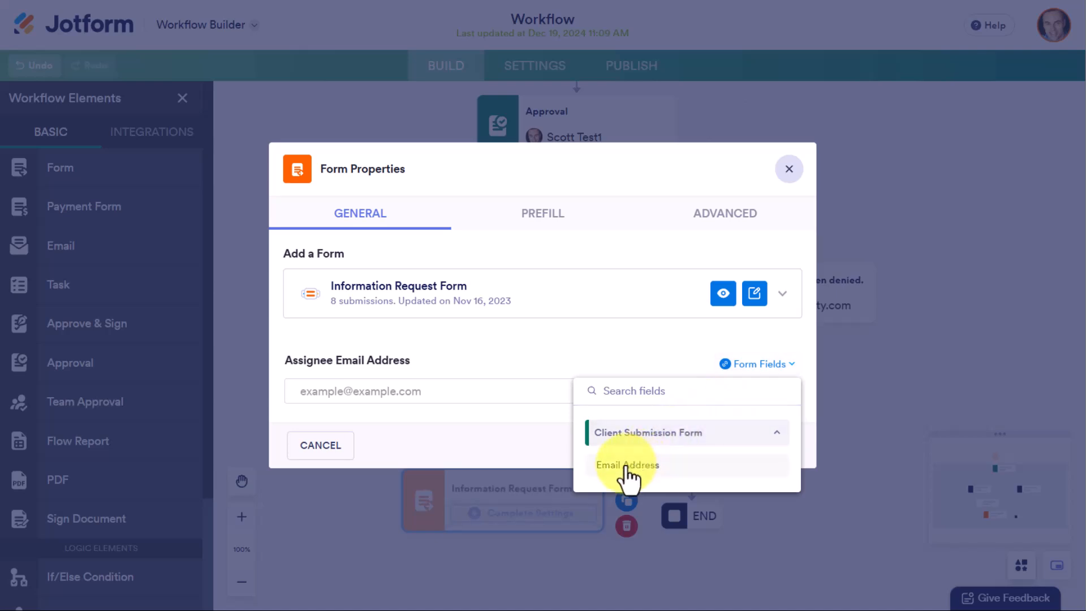
{"action": "left_click", "coordinate": [627, 465]}
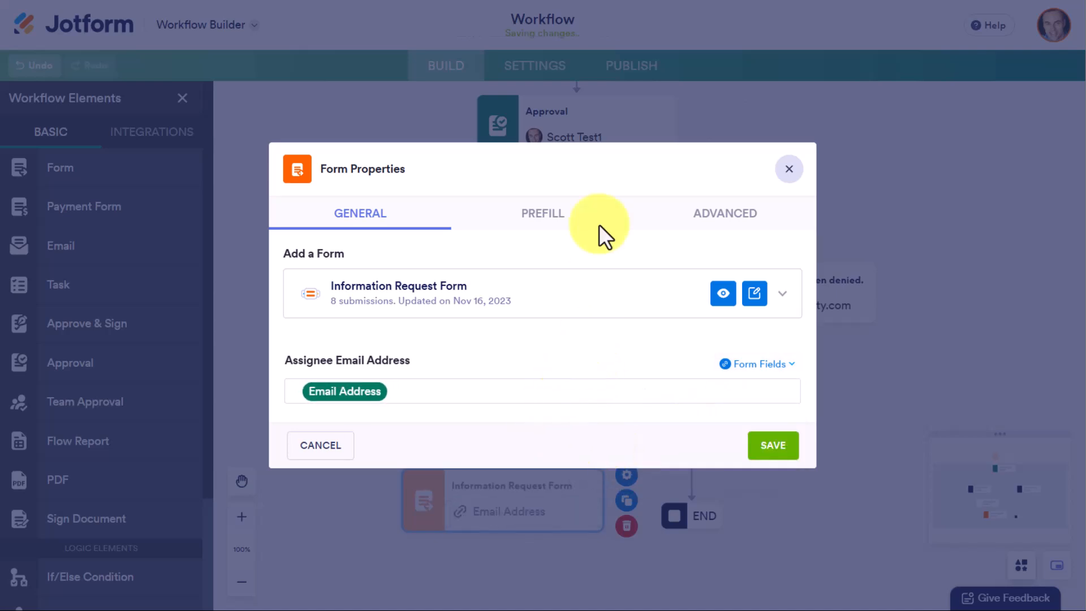
{"action": "left_click", "coordinate": [772, 445]}
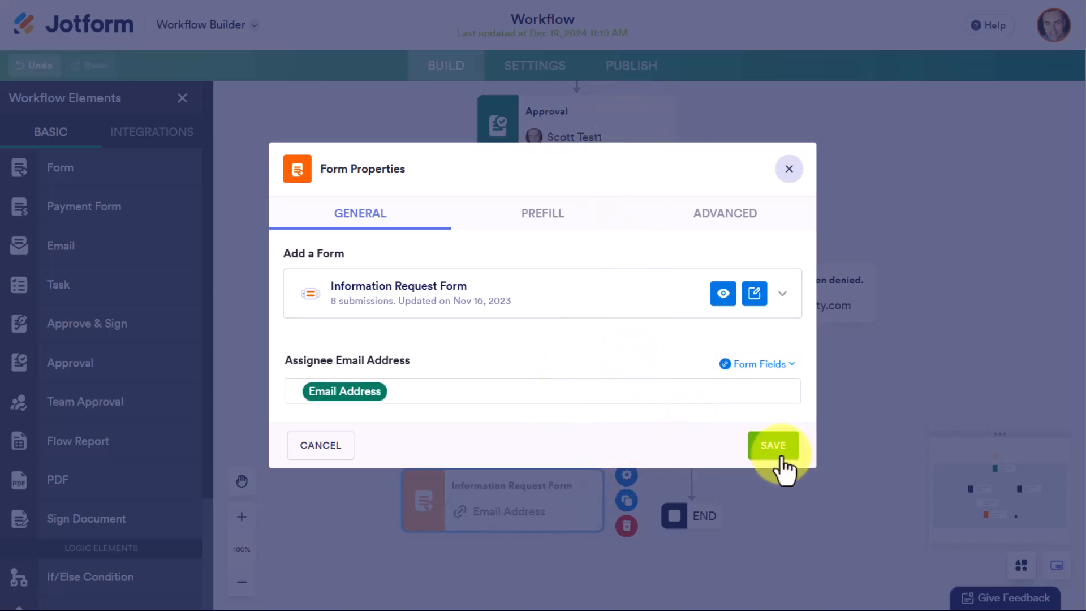
{"action": "left_click", "coordinate": [773, 445]}
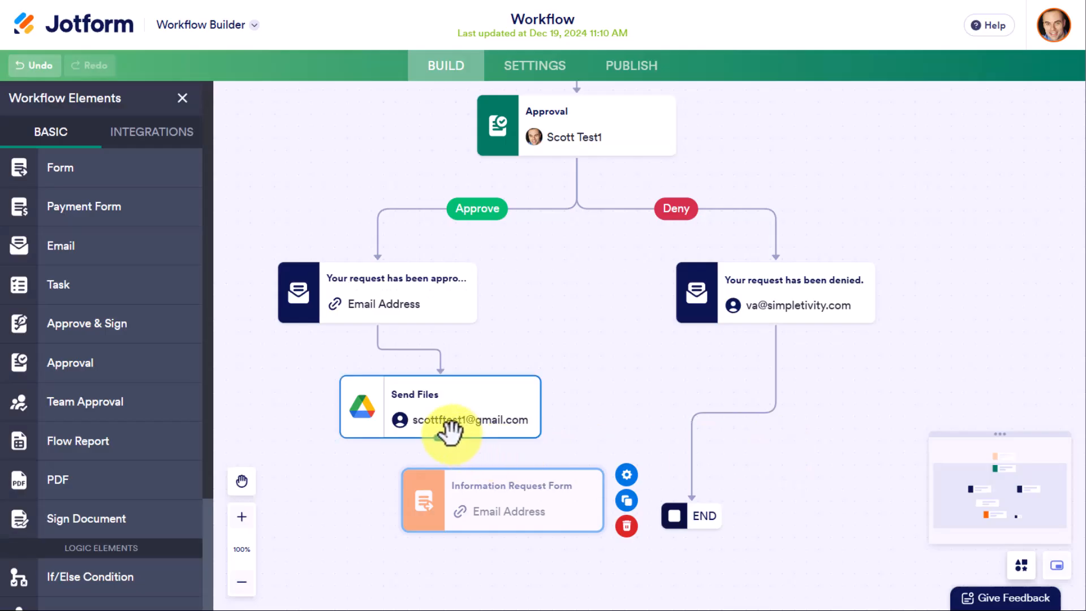